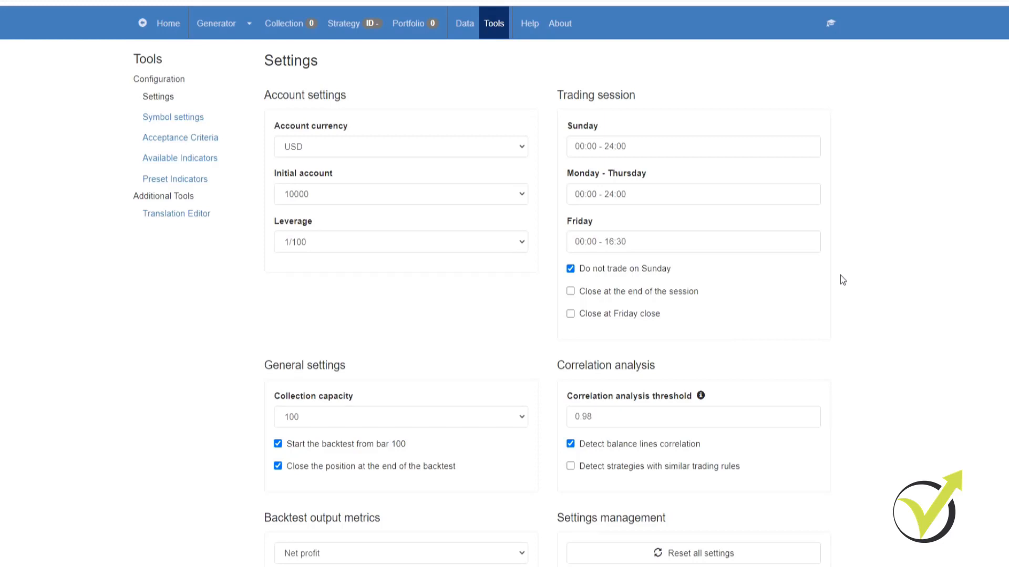
mouse_move(472, 159)
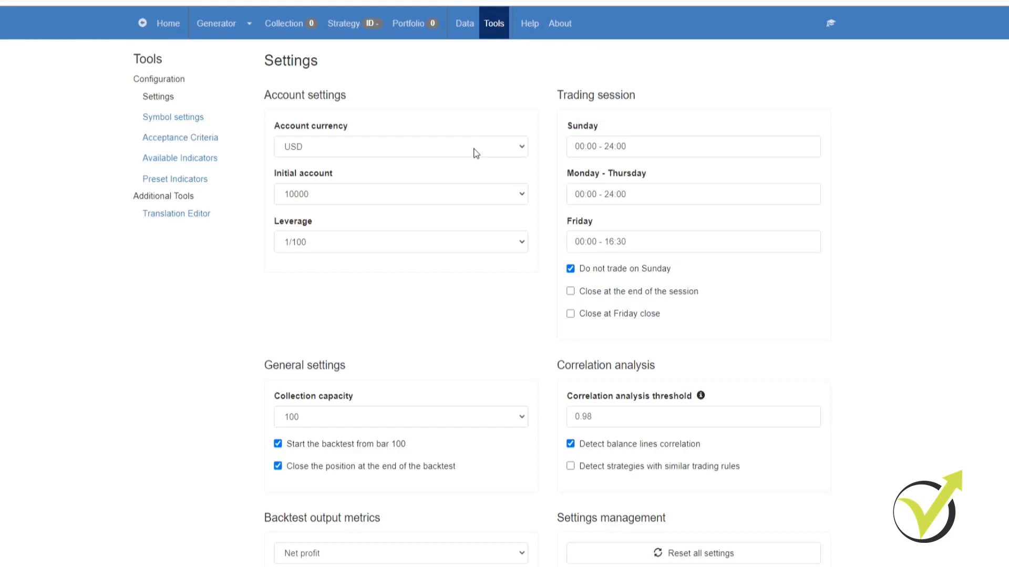
Step: Review account currency, initial balance and 1/100 leverage, then go to the Generator with NZDUSD M30 data
click(399, 146)
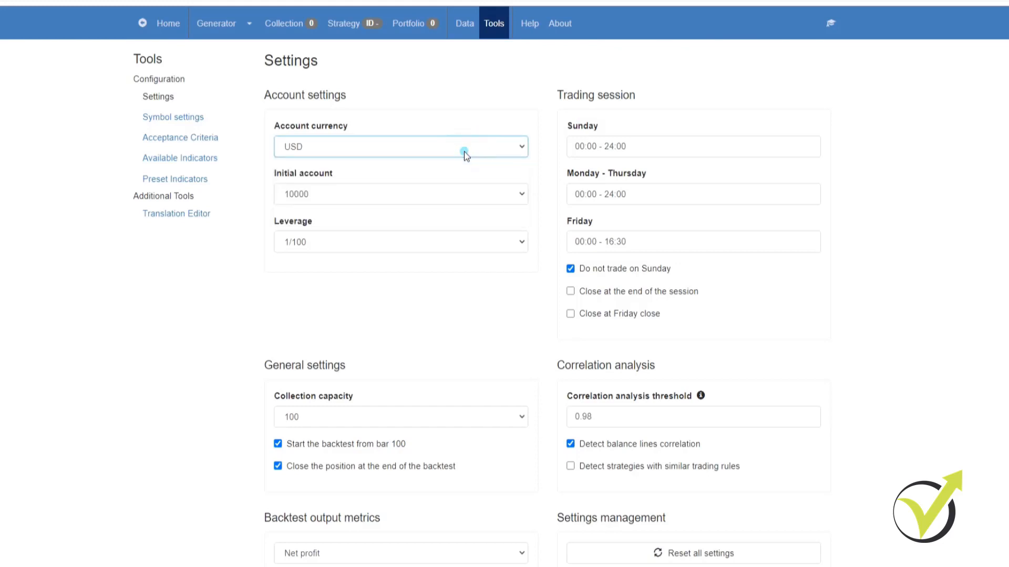
mouse_move(457, 204)
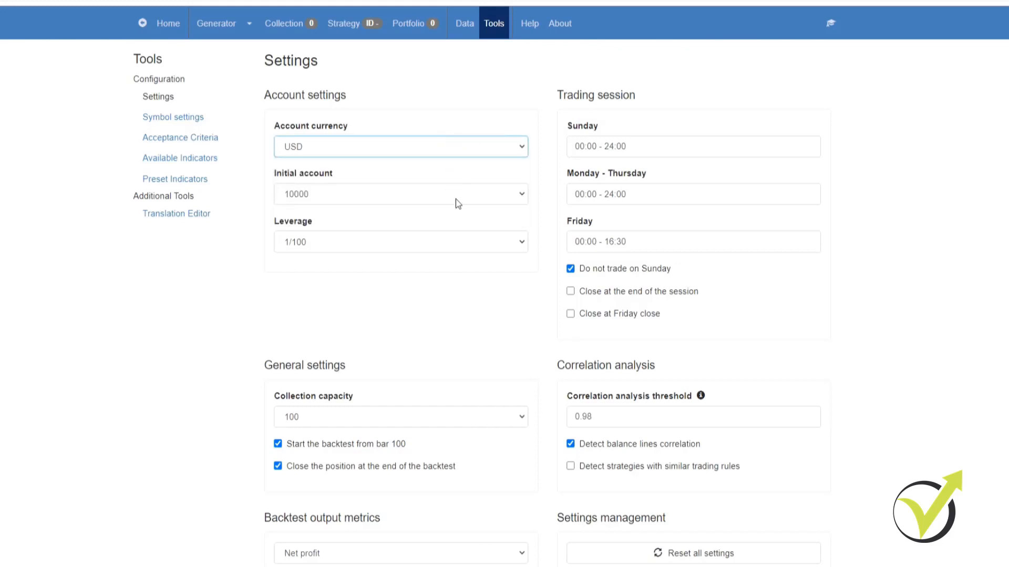
click(457, 194)
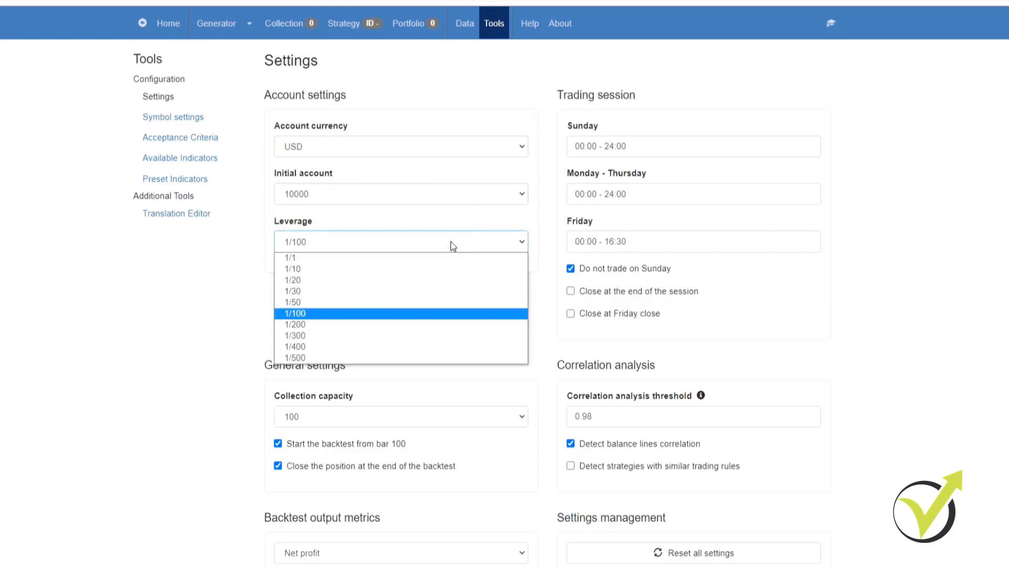
click(294, 314)
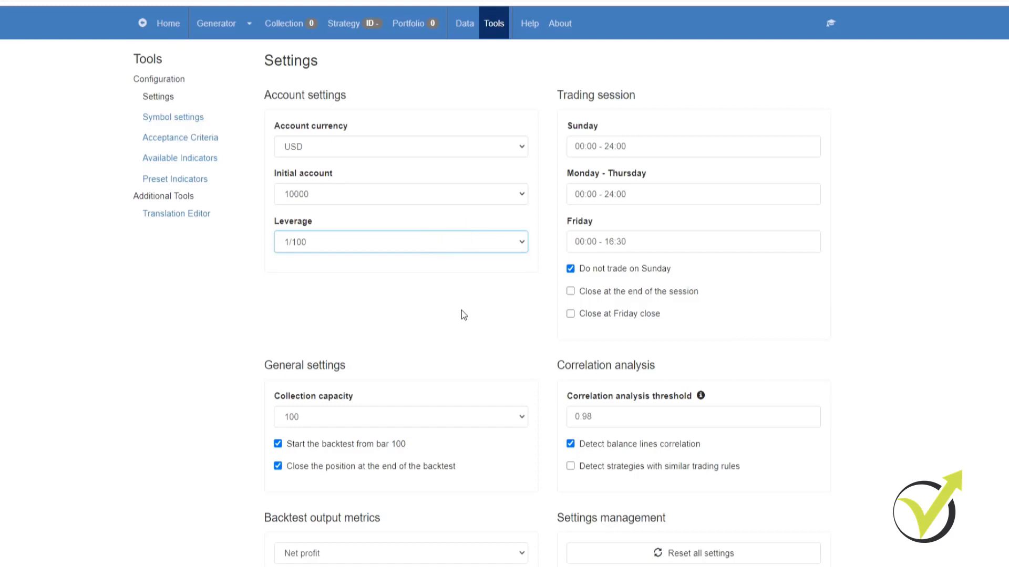
mouse_move(672, 138)
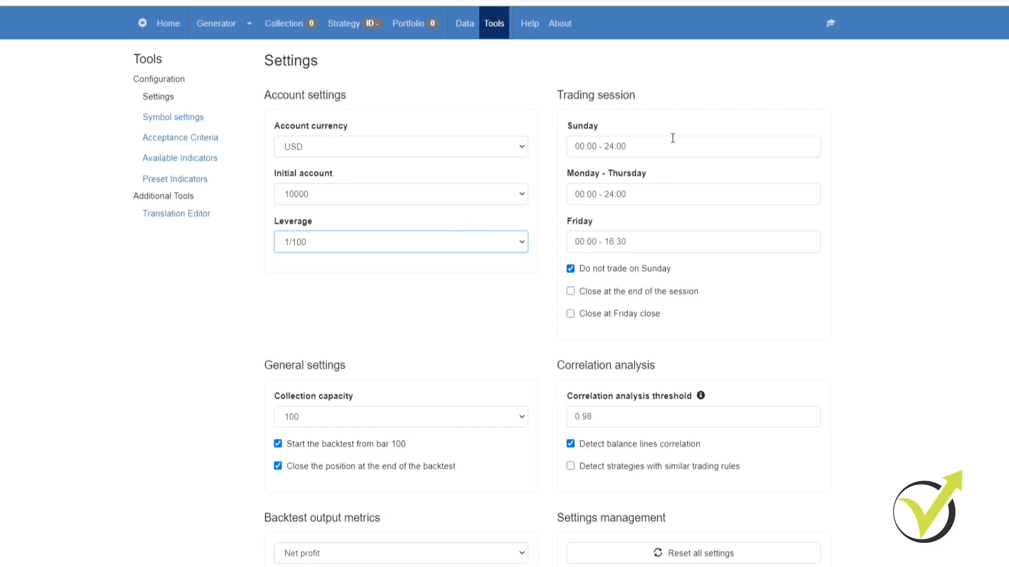
mouse_move(675, 187)
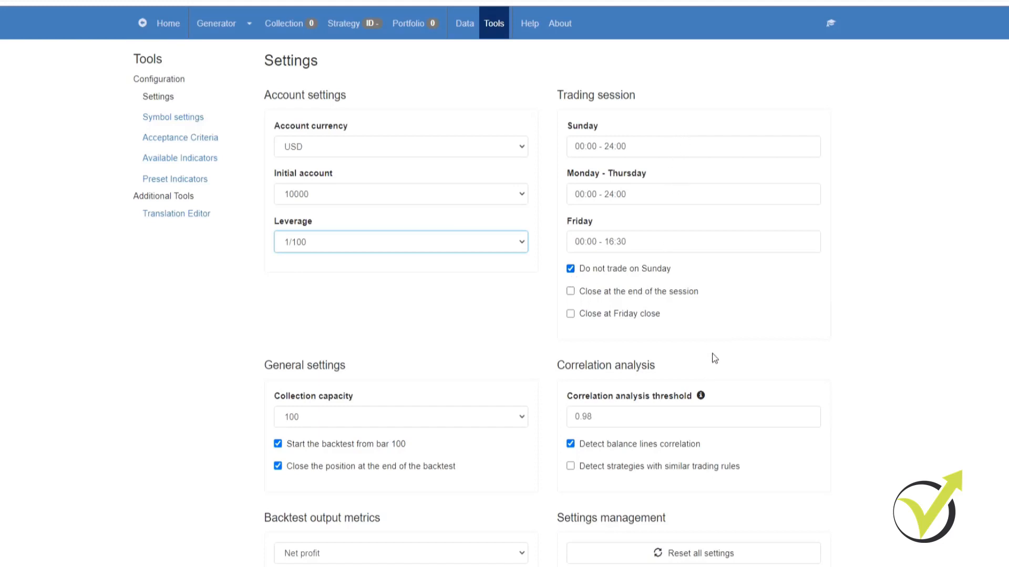
mouse_move(206, 210)
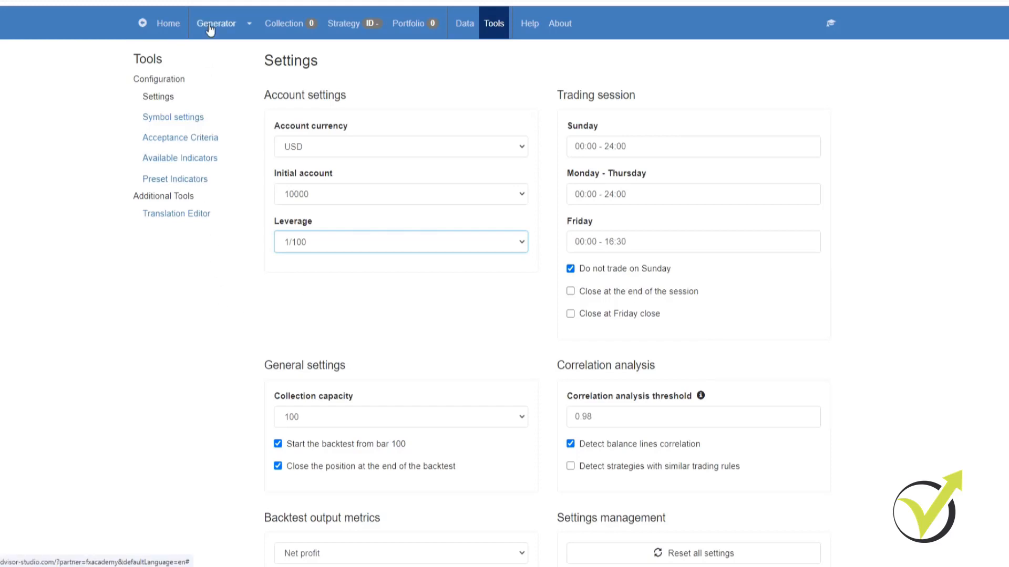
click(215, 23)
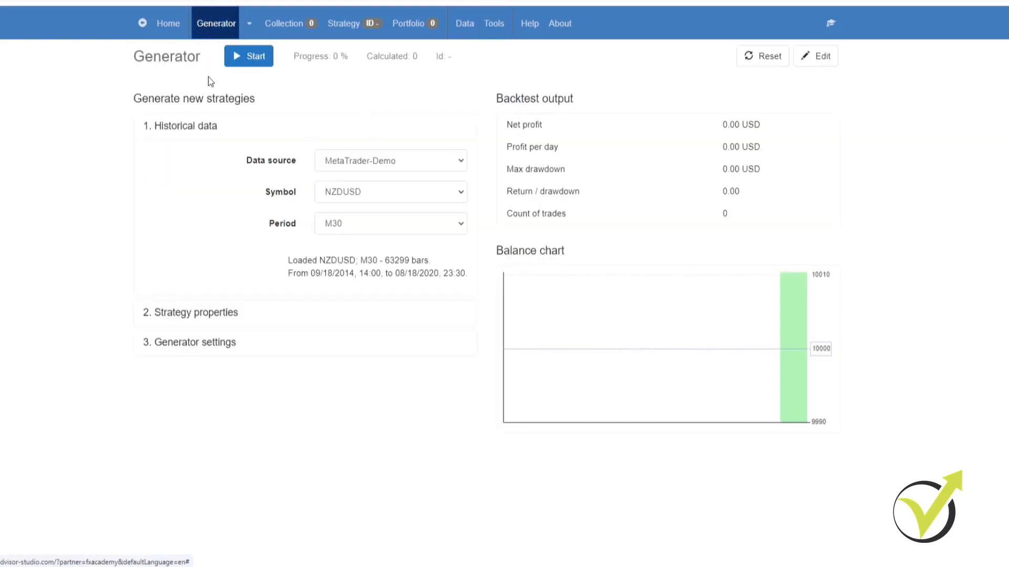
mouse_move(346, 110)
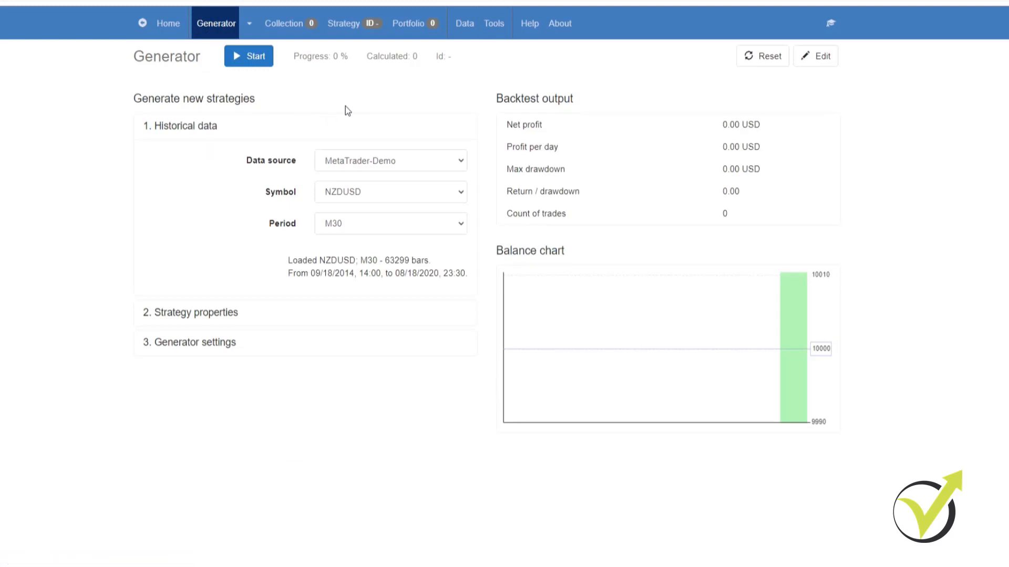
mouse_move(420, 115)
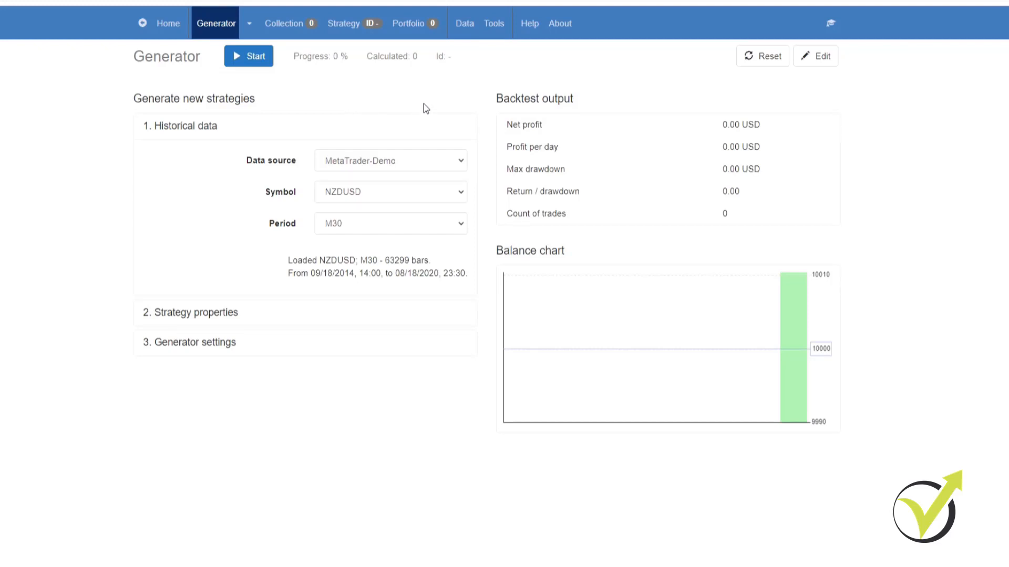
mouse_move(493, 23)
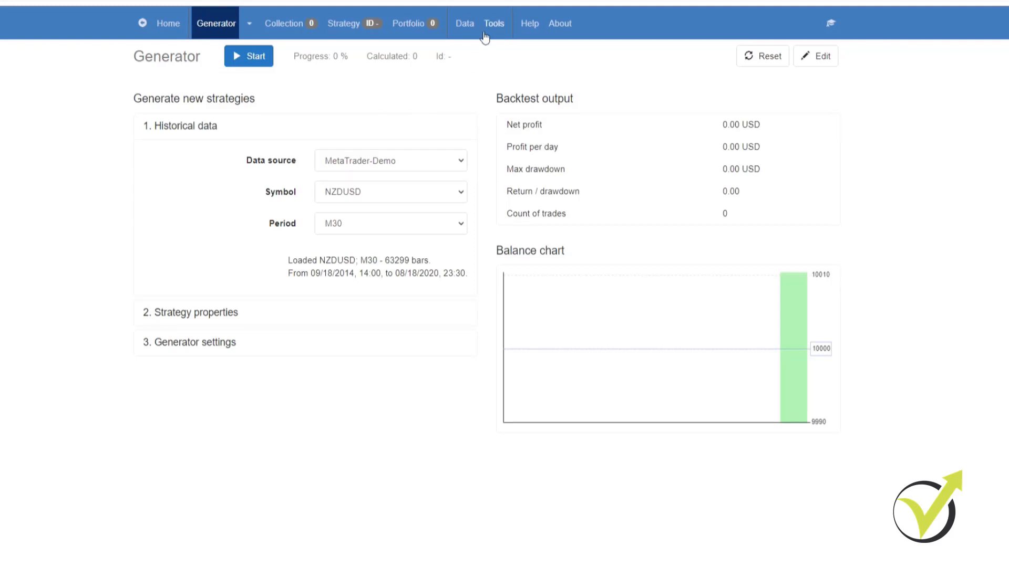
Step: View MetaTrader-Demo EURUSD symbol settings: spread 10, Wednesday triple swap, swaps -5.50/-0.01
click(494, 23)
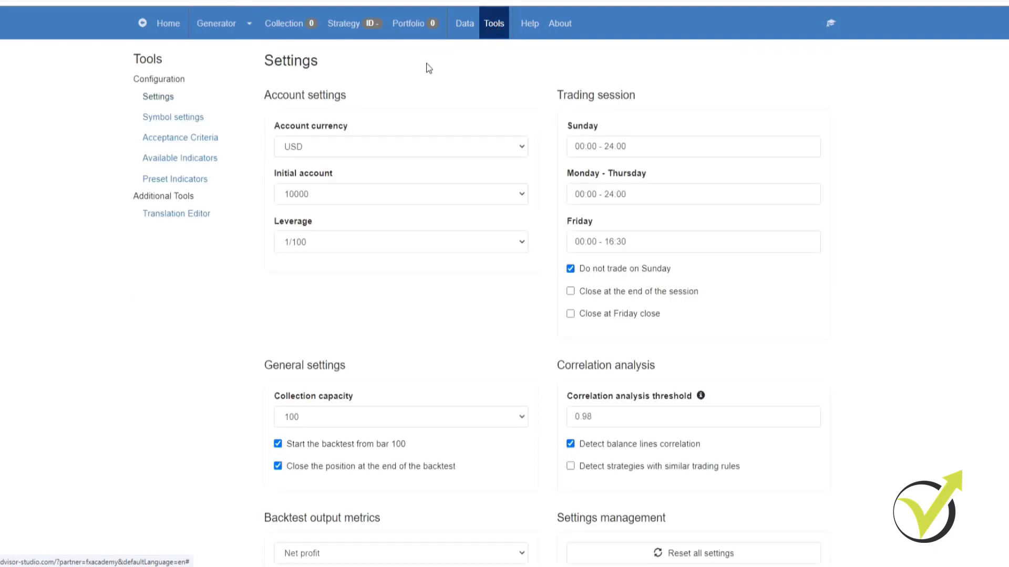
click(172, 117)
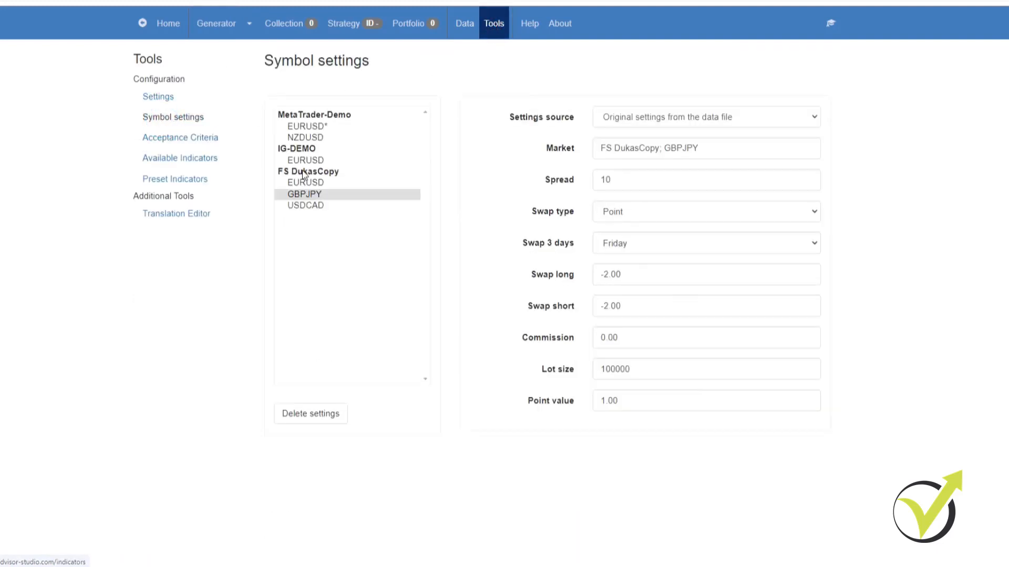
mouse_move(314, 127)
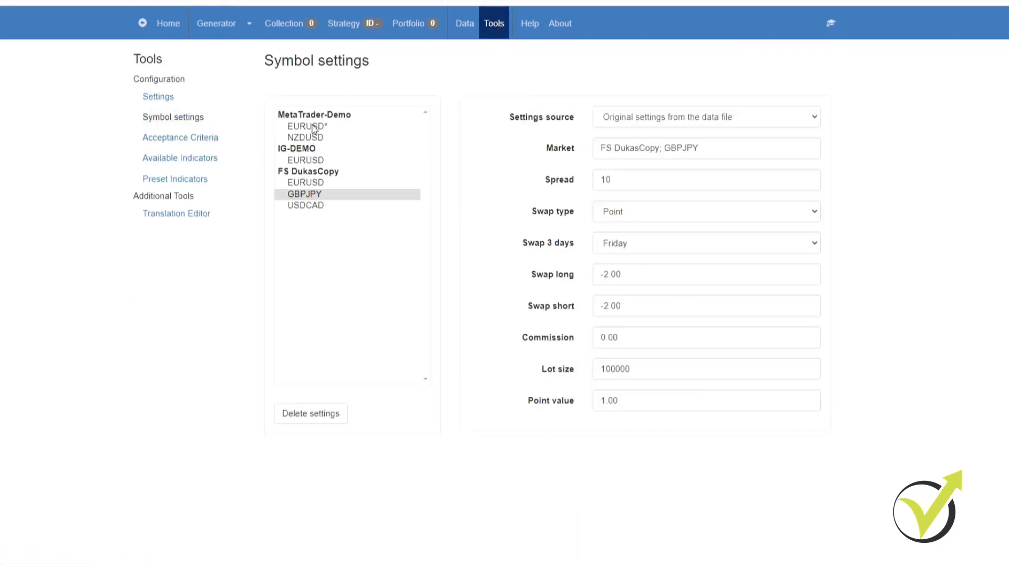
click(306, 126)
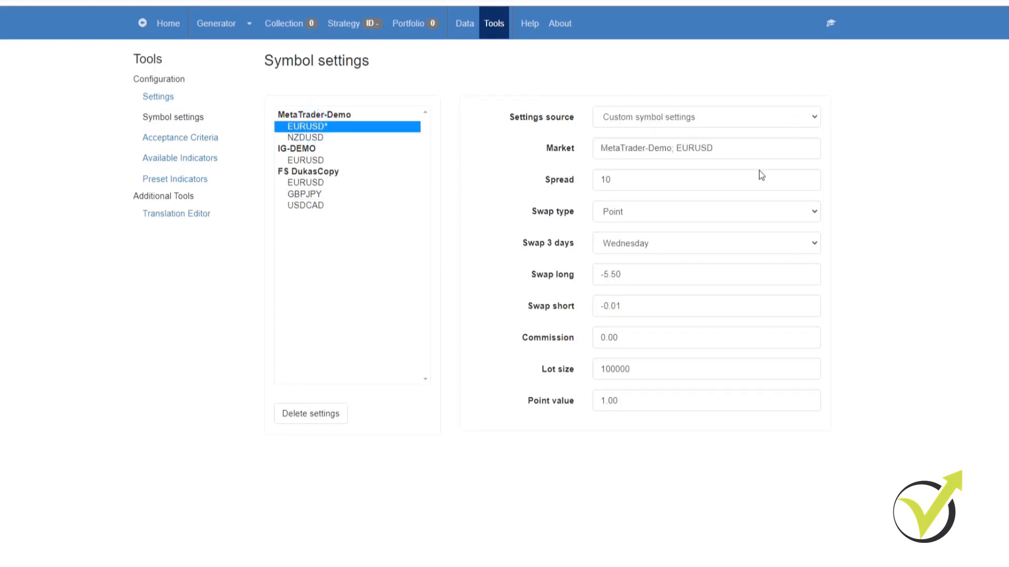
mouse_move(666, 229)
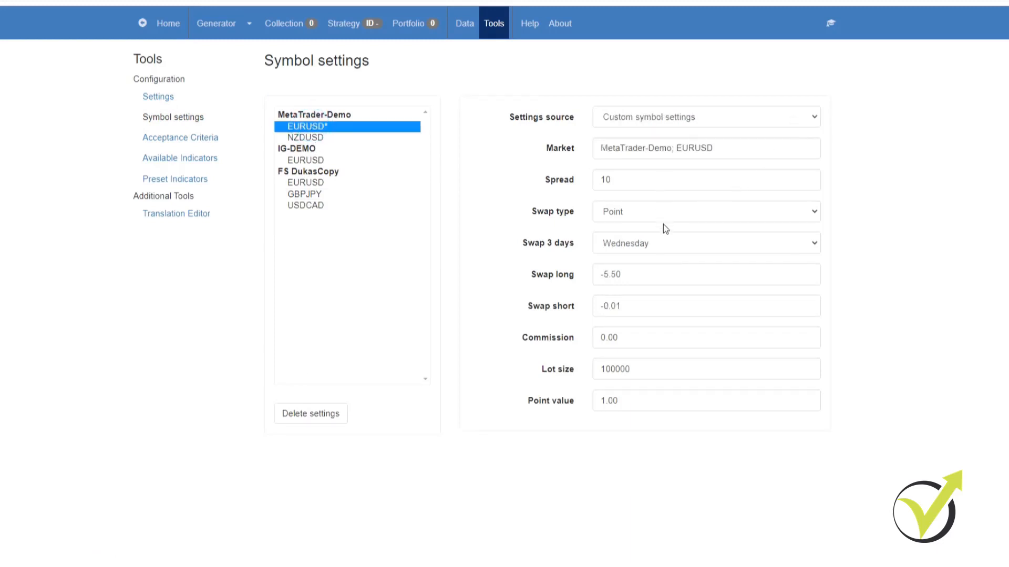
click(705, 306)
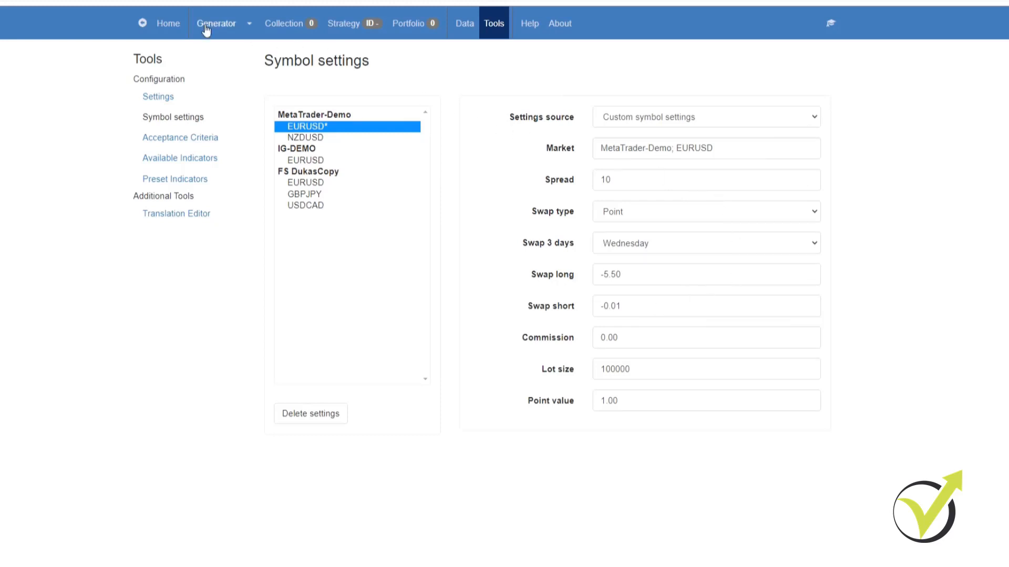
Step: Set the Generator's historical data to EURUSD M15 from MetaTrader-Demo, 100000 bars
click(216, 23)
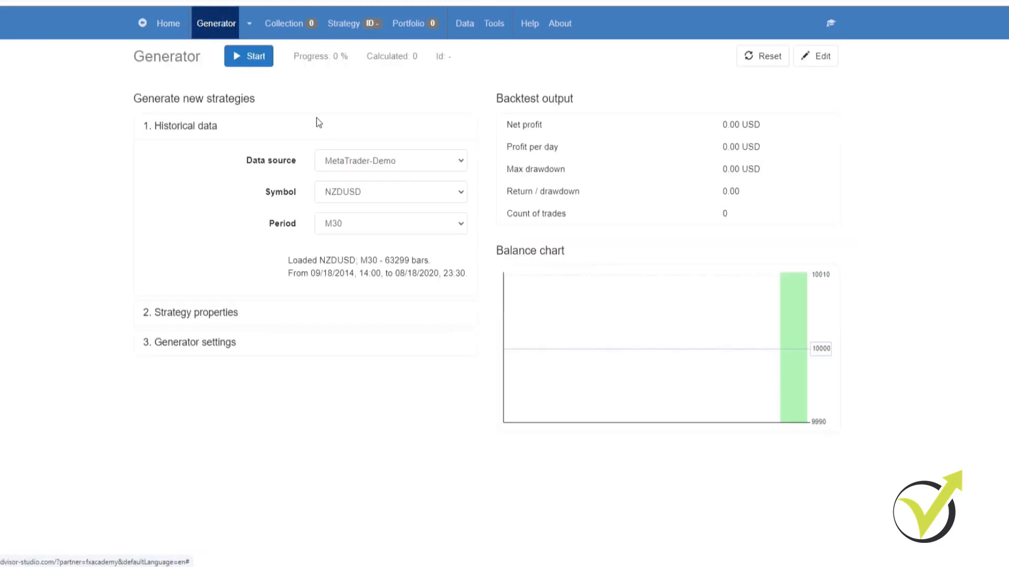
mouse_move(431, 97)
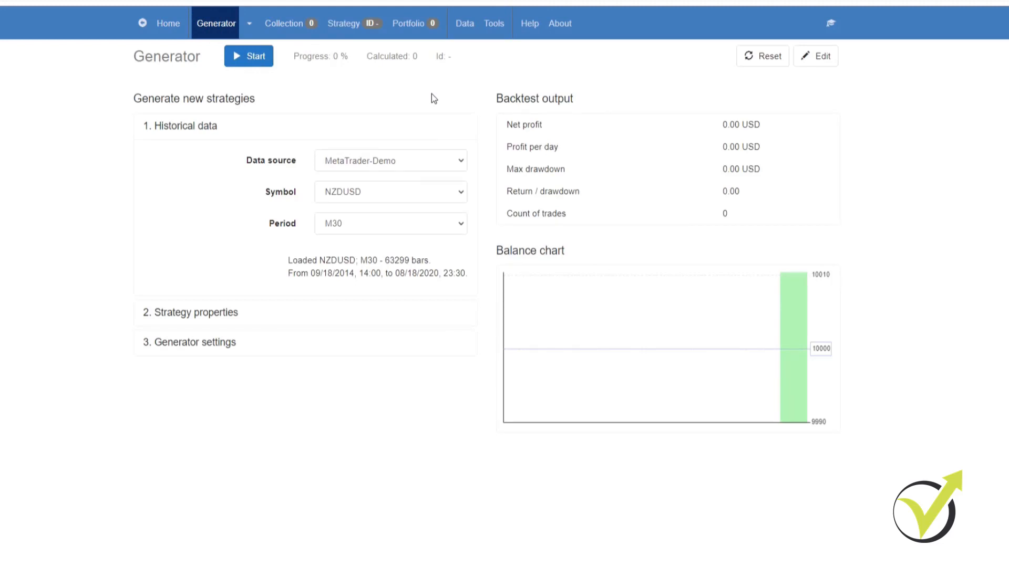
click(389, 191)
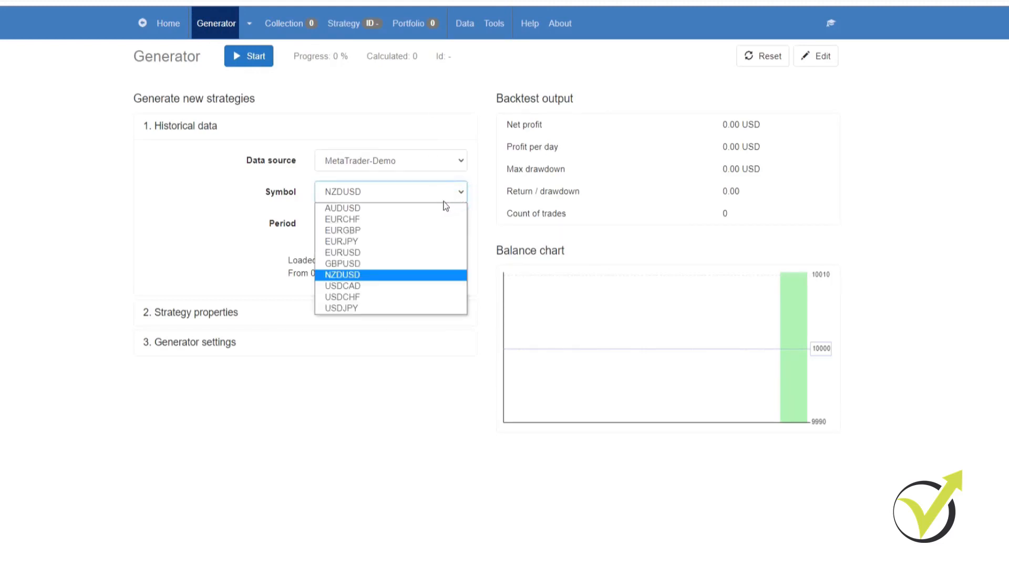
mouse_move(421, 230)
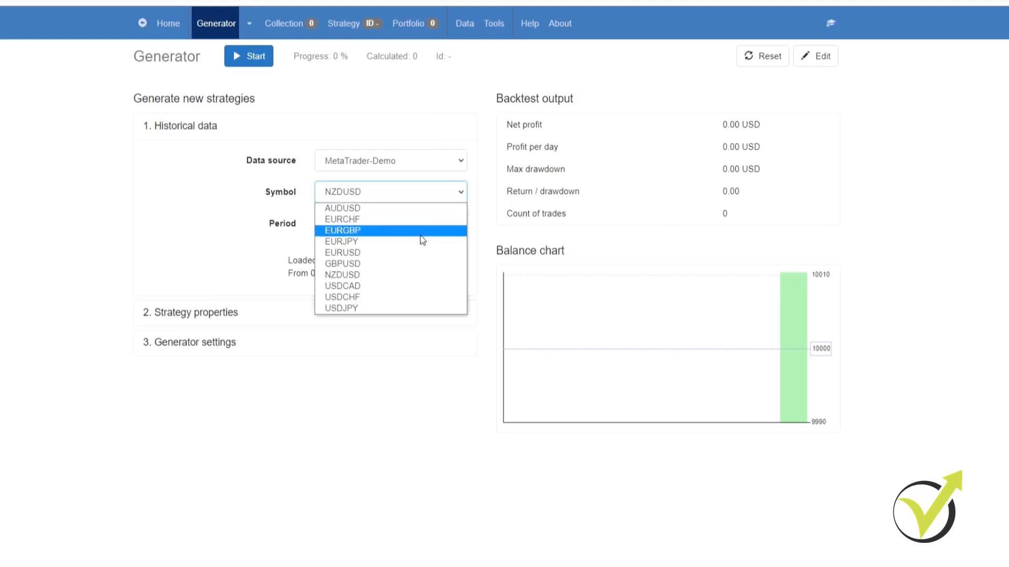
click(342, 252)
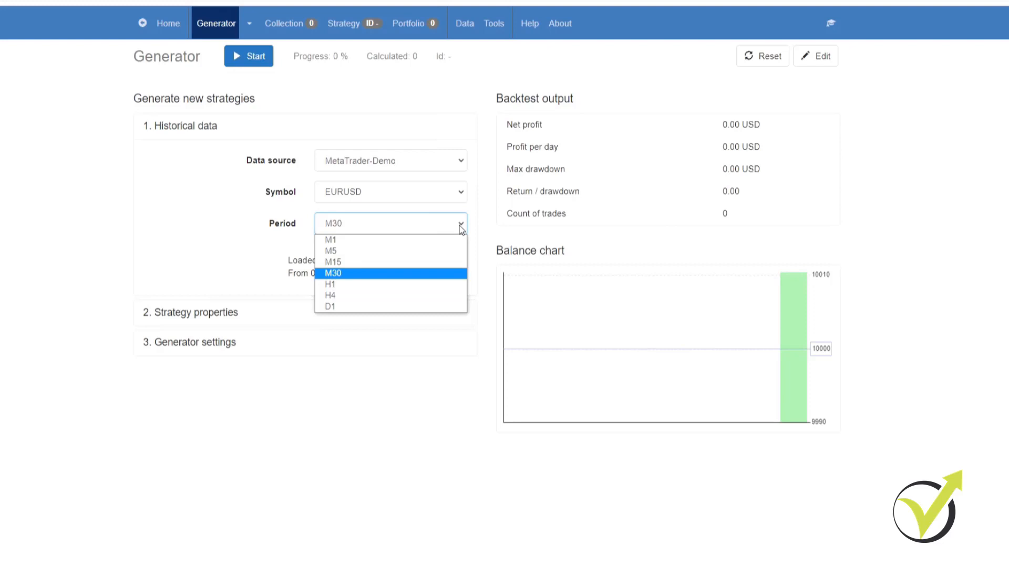
click(333, 262)
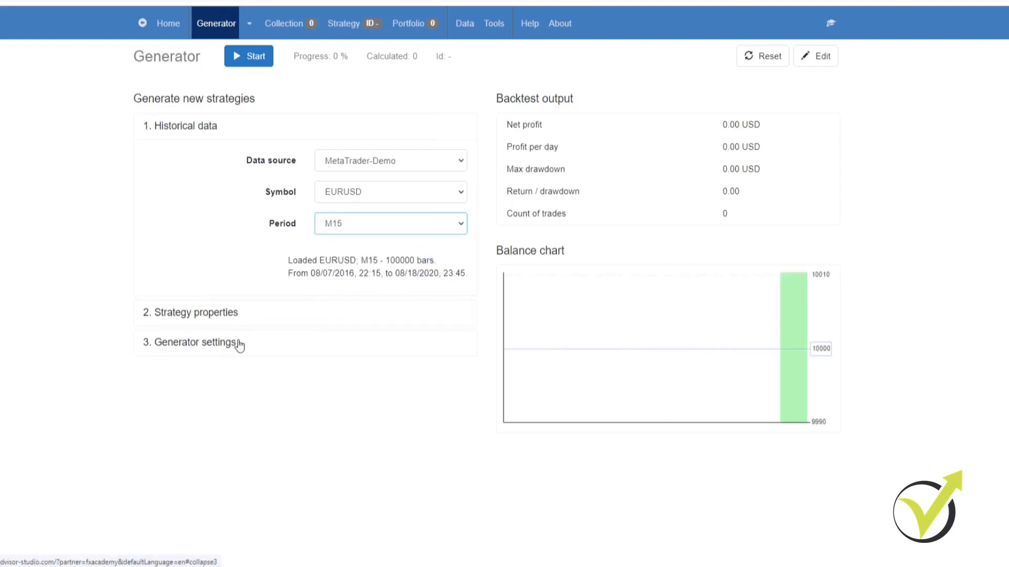
mouse_move(463, 23)
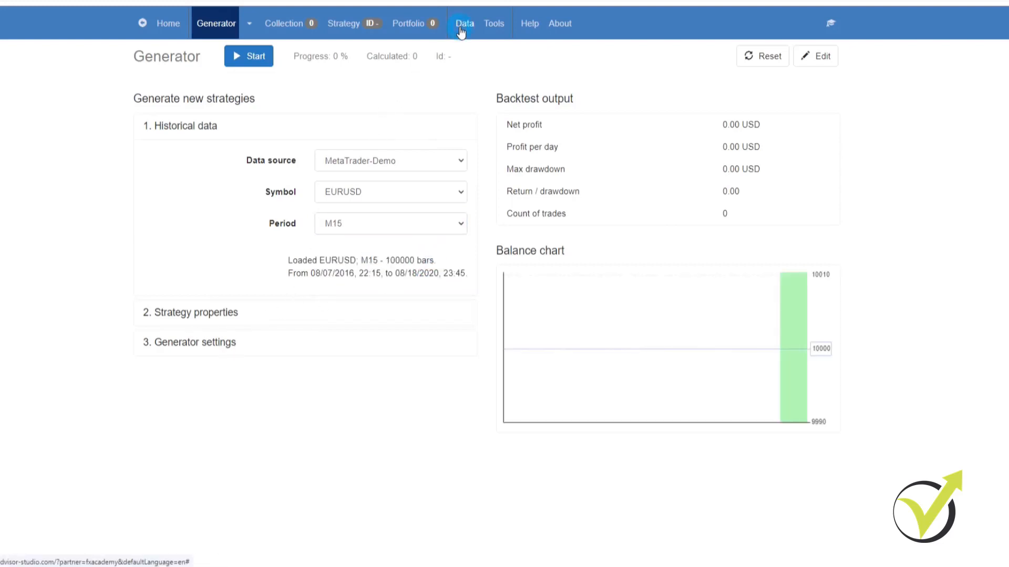
Step: Glance at the Data Import page and return to the Generator with EURUSD M15 still loaded
click(463, 23)
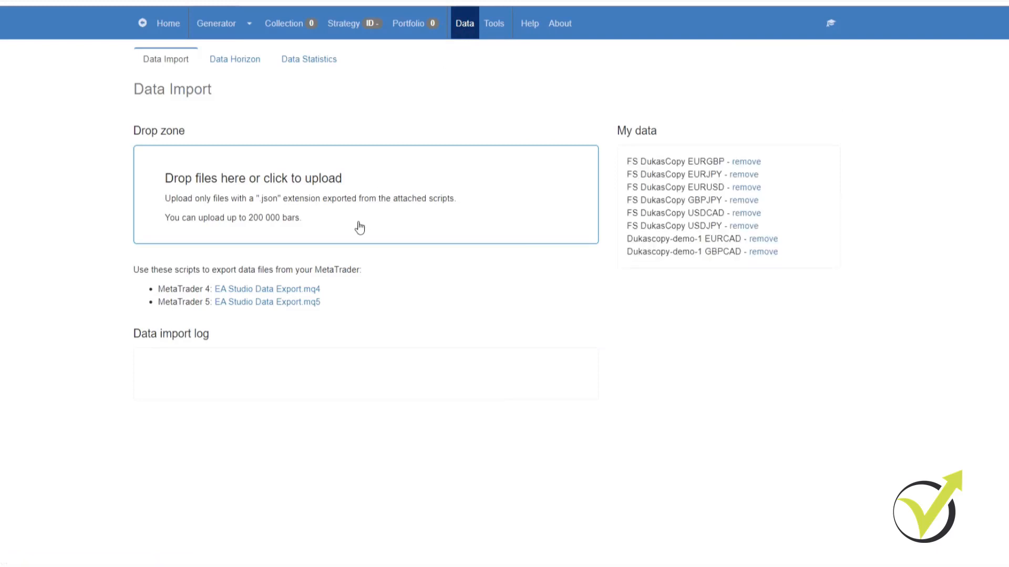
mouse_move(252, 166)
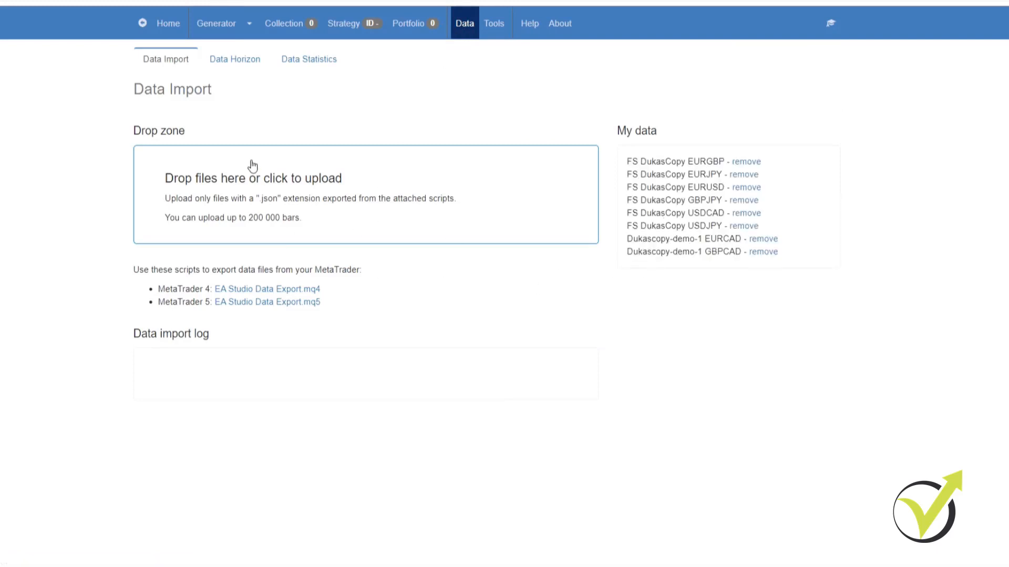
mouse_move(275, 219)
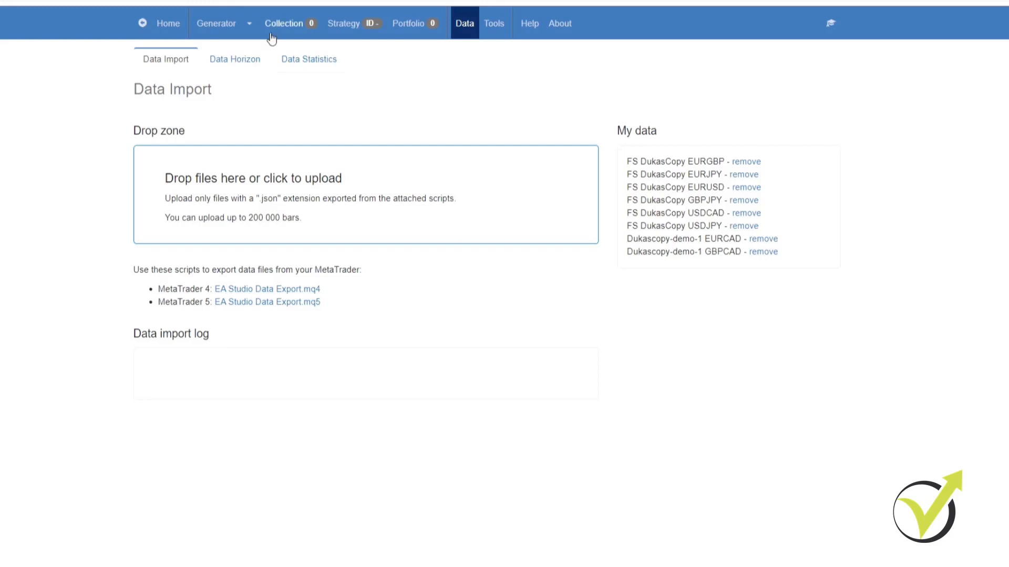
click(216, 23)
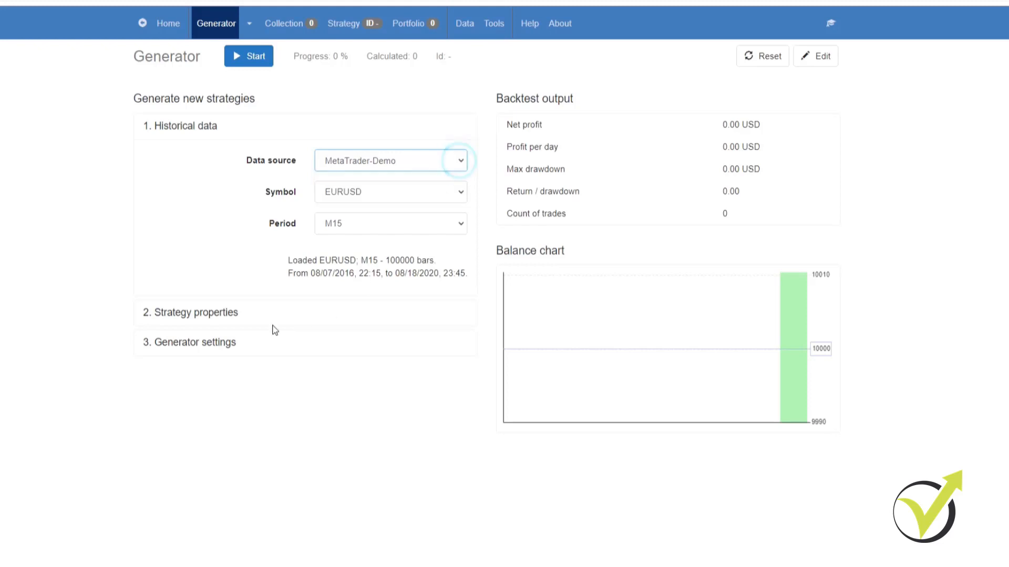
Step: Expand Generator settings: 480 minutes, Net balance, 10% OOS, max 4 entry / 2 exit indicators
click(190, 312)
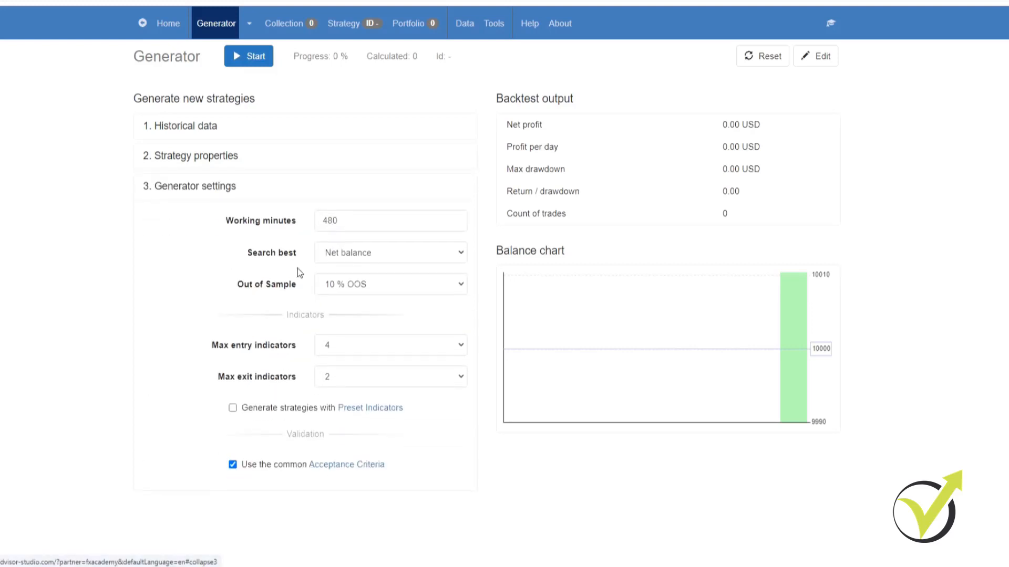
mouse_move(197, 319)
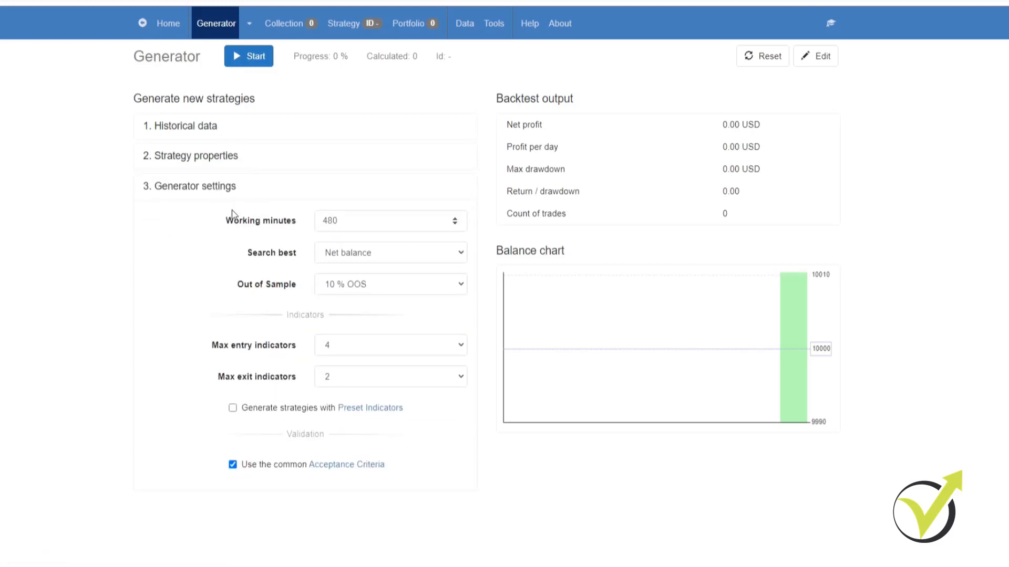
mouse_move(248, 56)
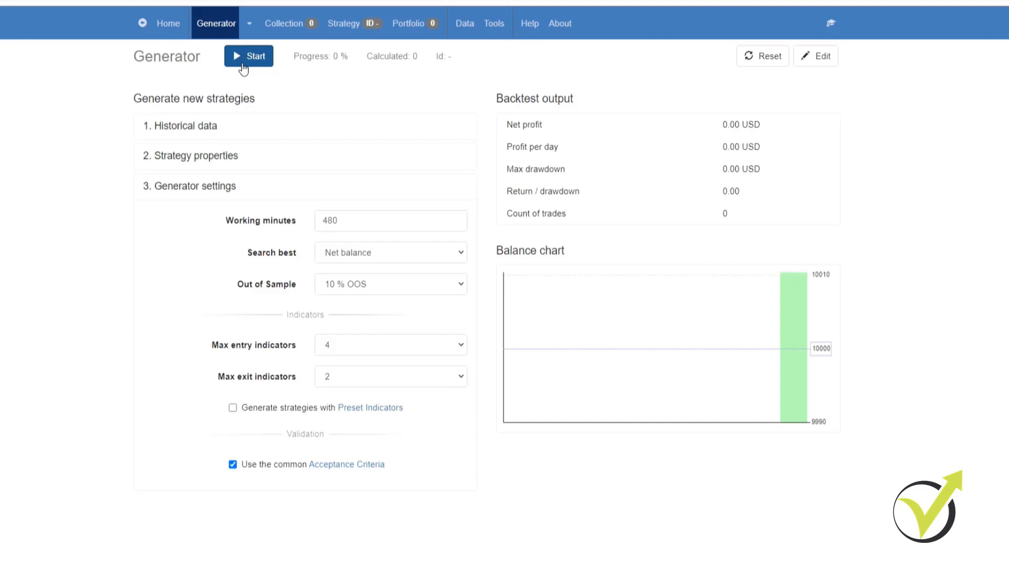
mouse_move(342, 24)
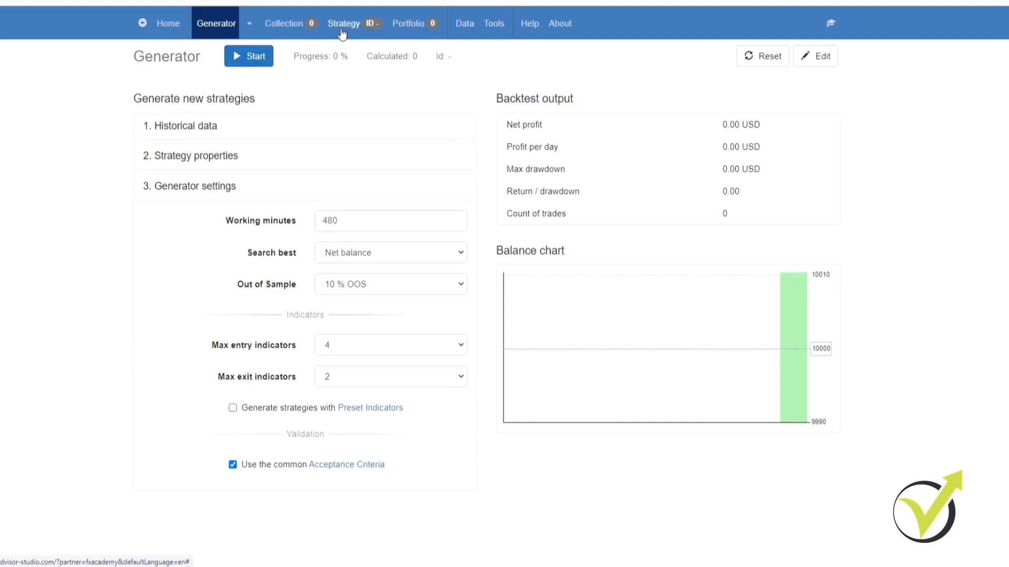
Step: Add an Alligator 'The Lips rises' long entry rule to the strategy in the Editor
click(343, 23)
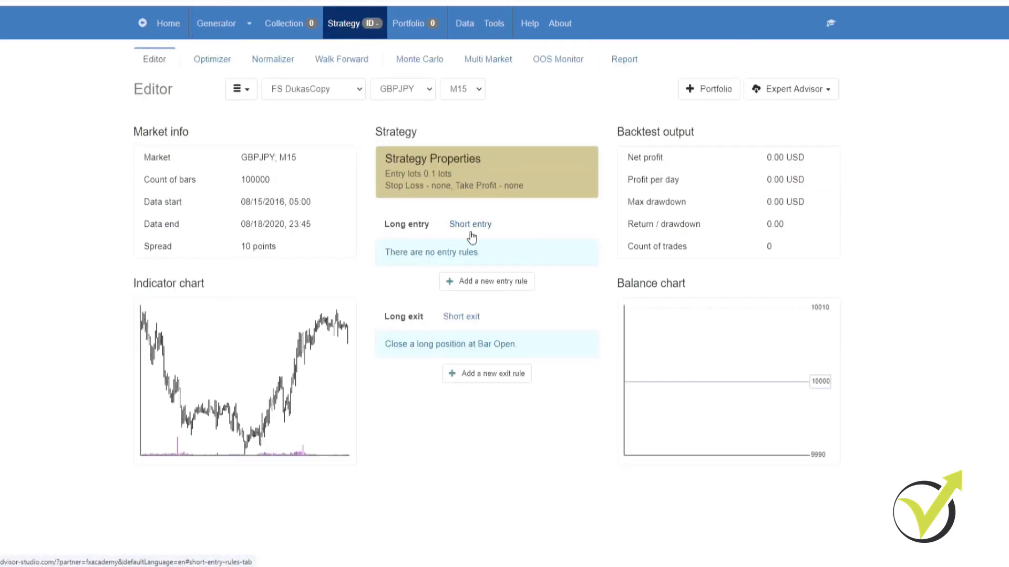
mouse_move(441, 228)
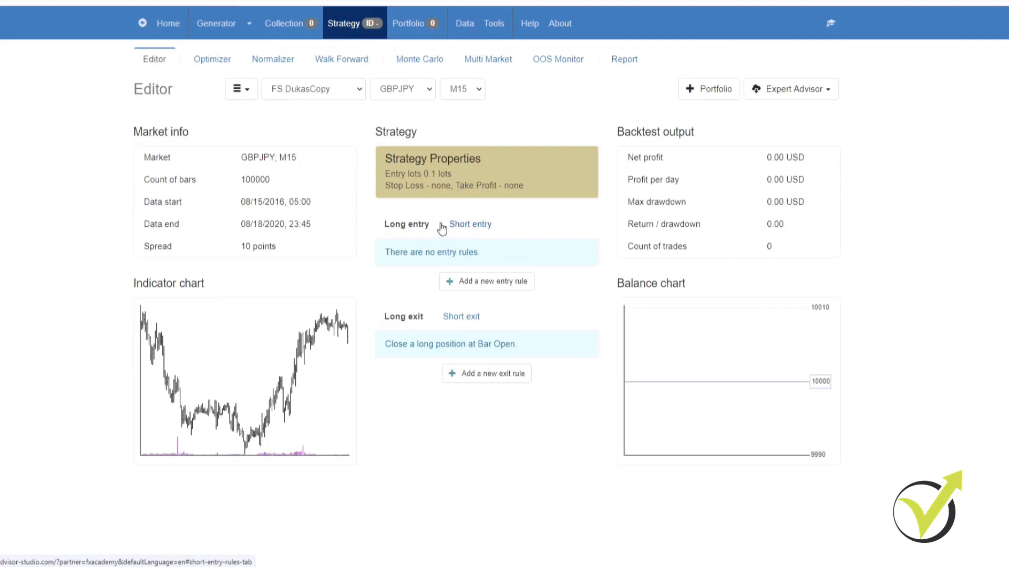
click(487, 282)
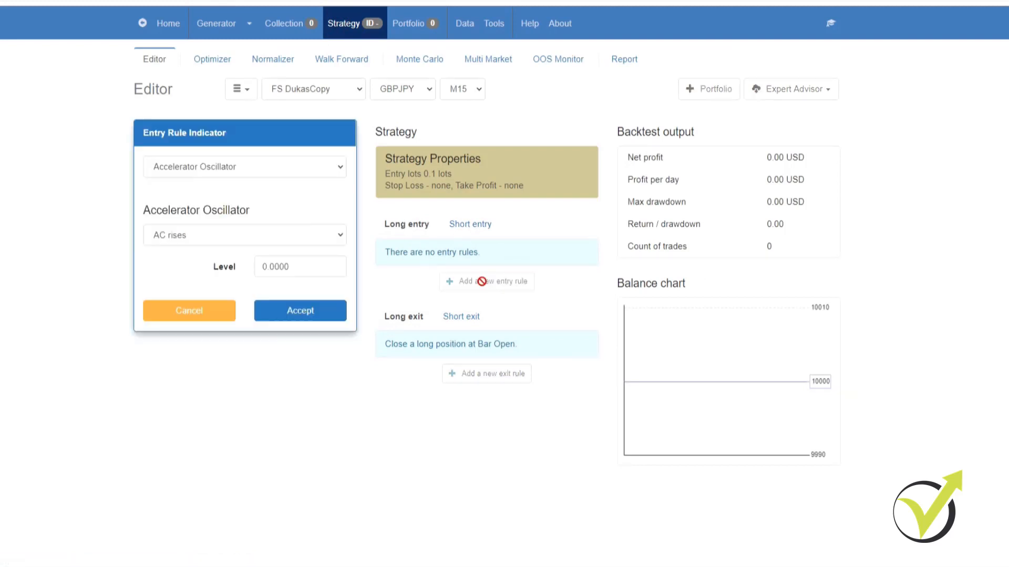
click(245, 234)
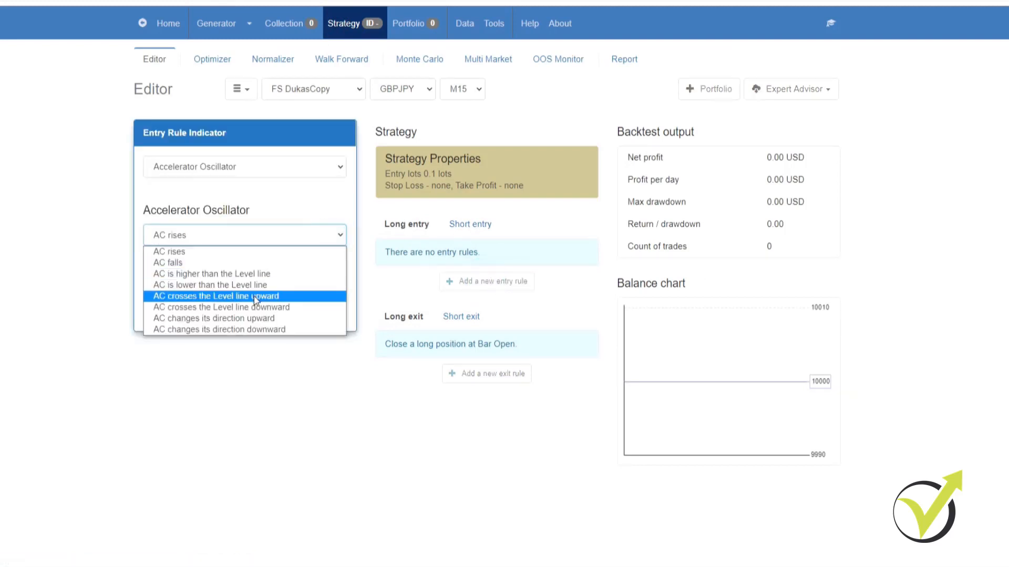
click(245, 167)
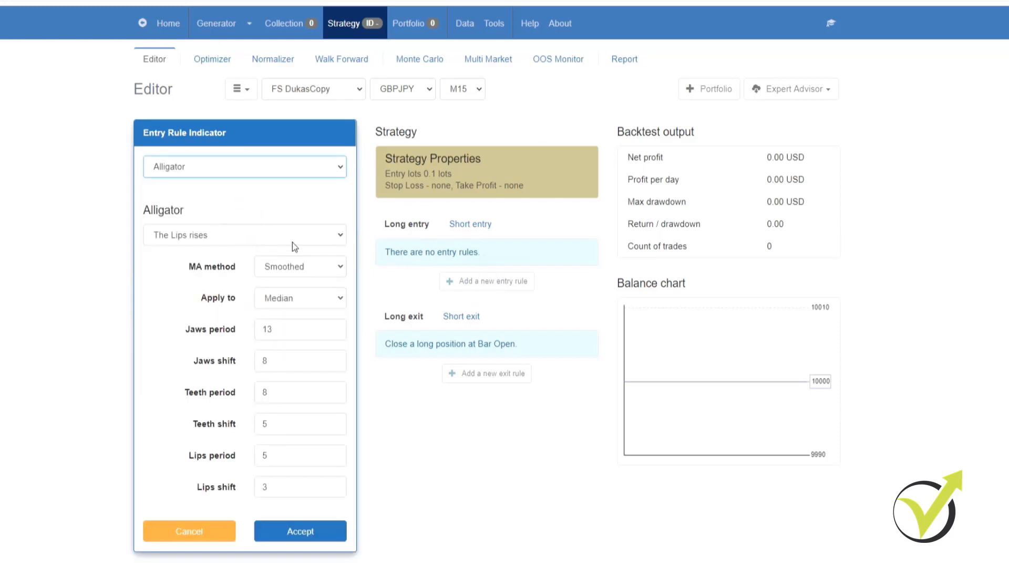
click(299, 361)
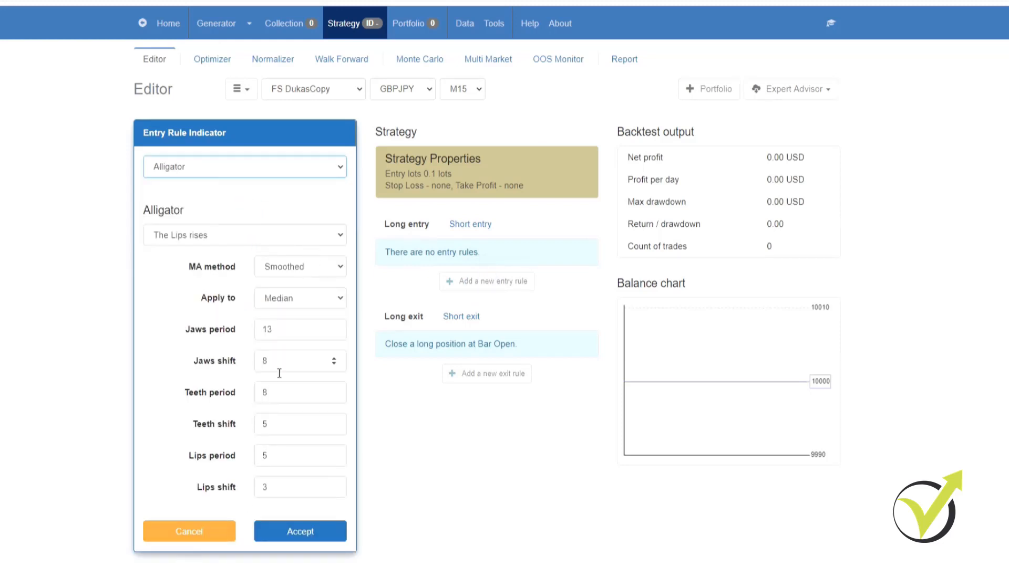
click(299, 532)
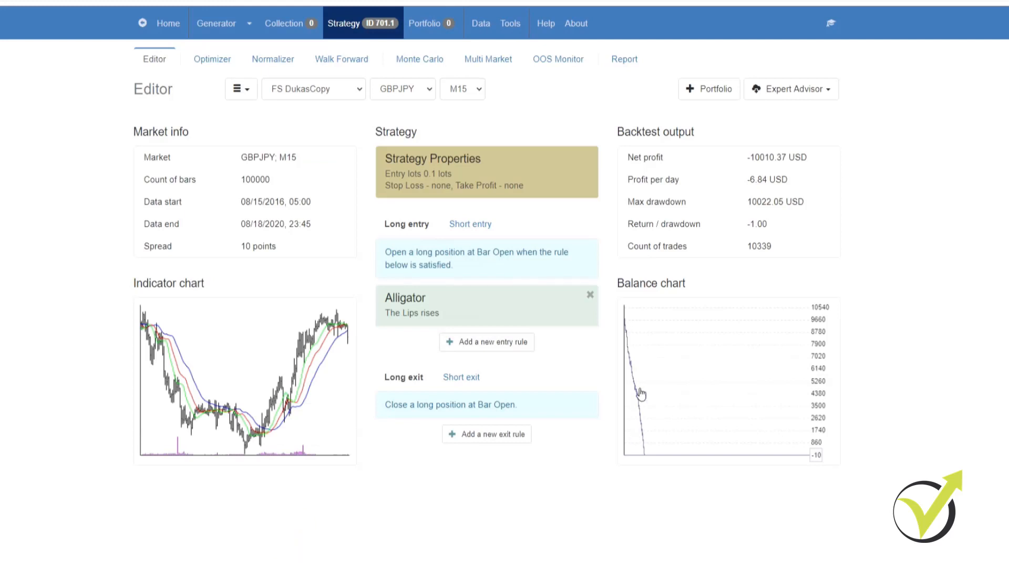
mouse_move(550, 395)
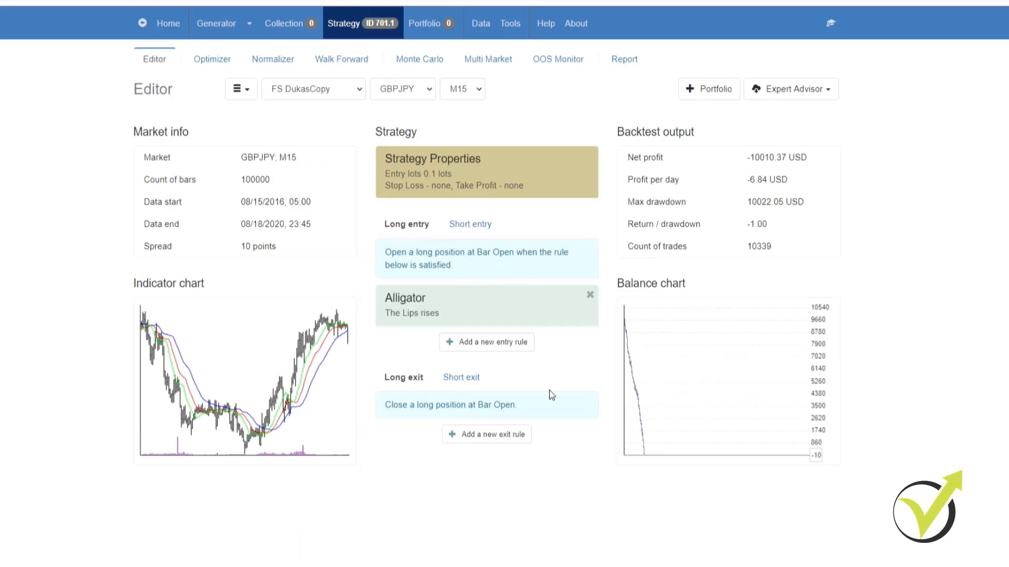
mouse_move(407, 225)
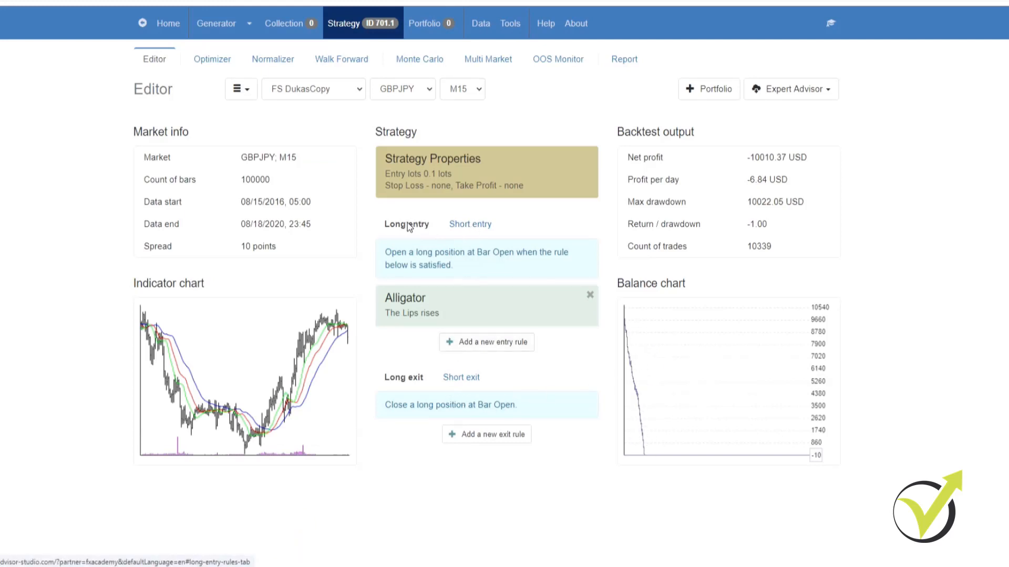
Step: Review the long entry, short exit and long exit rule views of the strategy
click(407, 224)
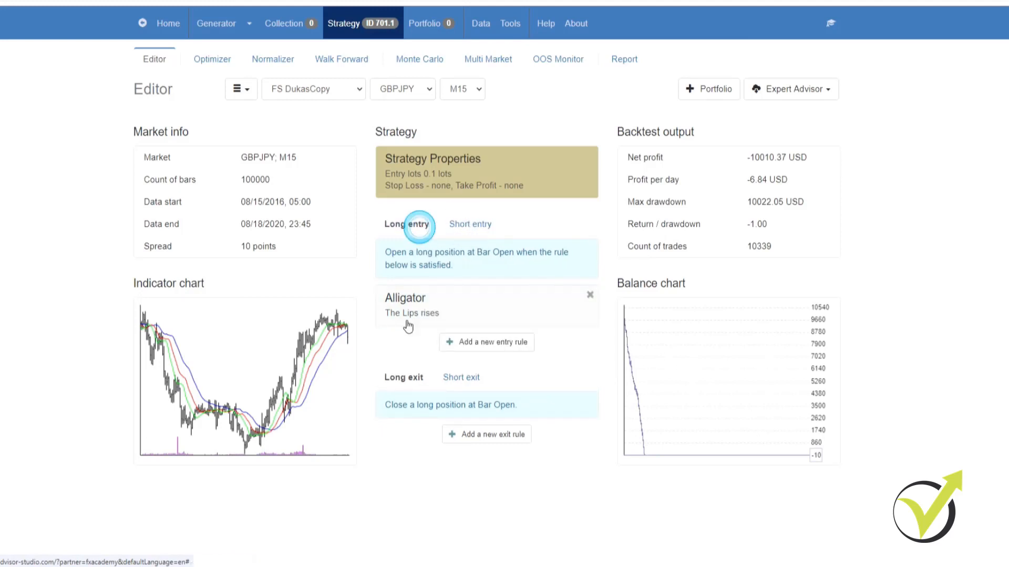
click(460, 378)
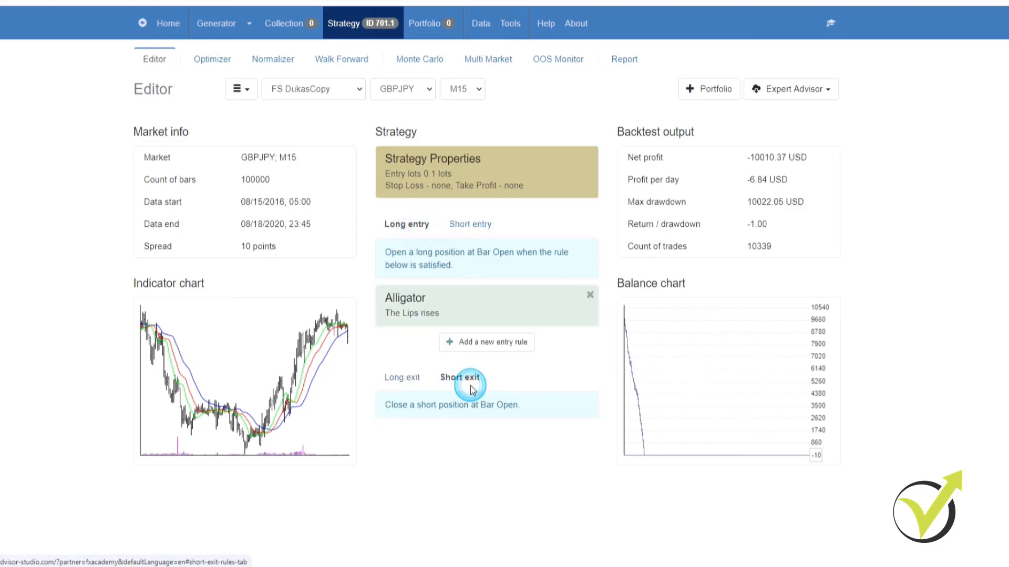
click(404, 378)
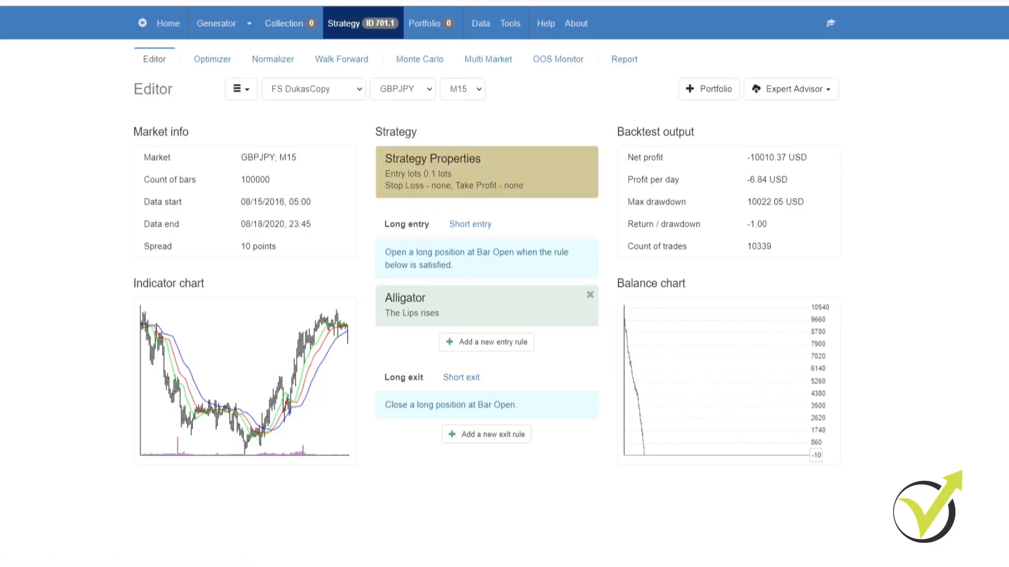
mouse_move(285, 43)
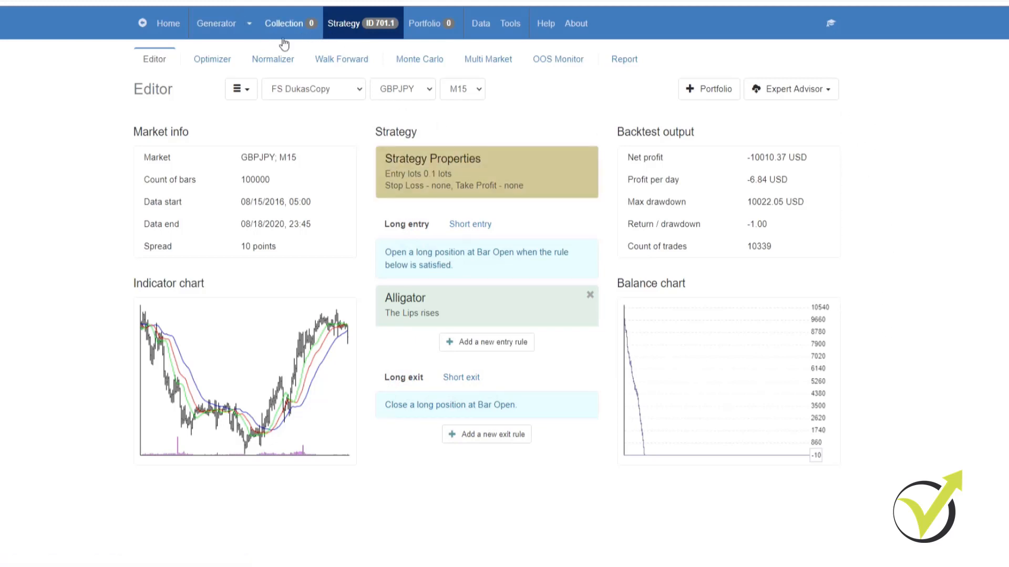
Step: In the Generator's Strategy properties, change Stop Loss Type from Trailing to Fixed
click(215, 23)
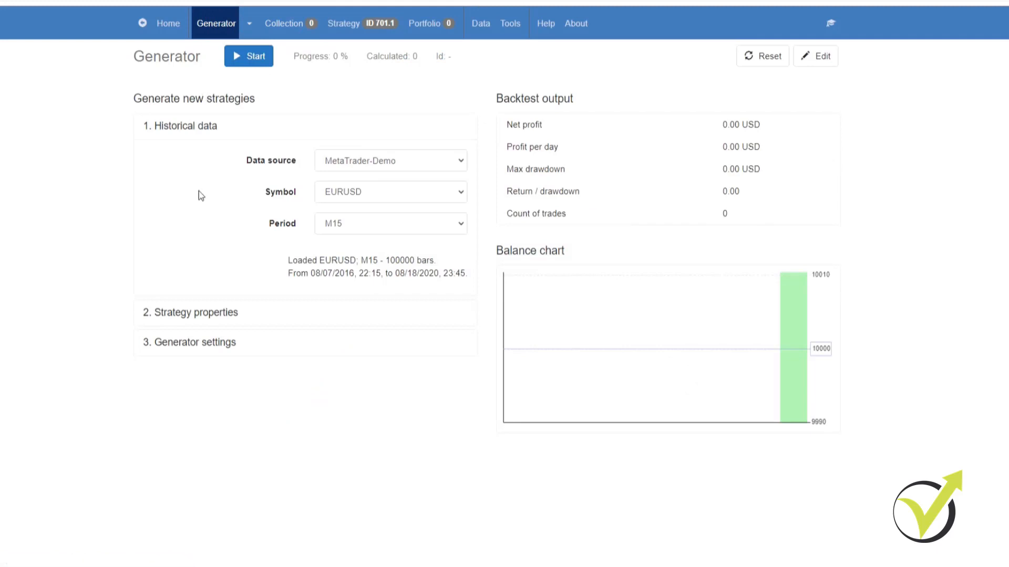
click(194, 312)
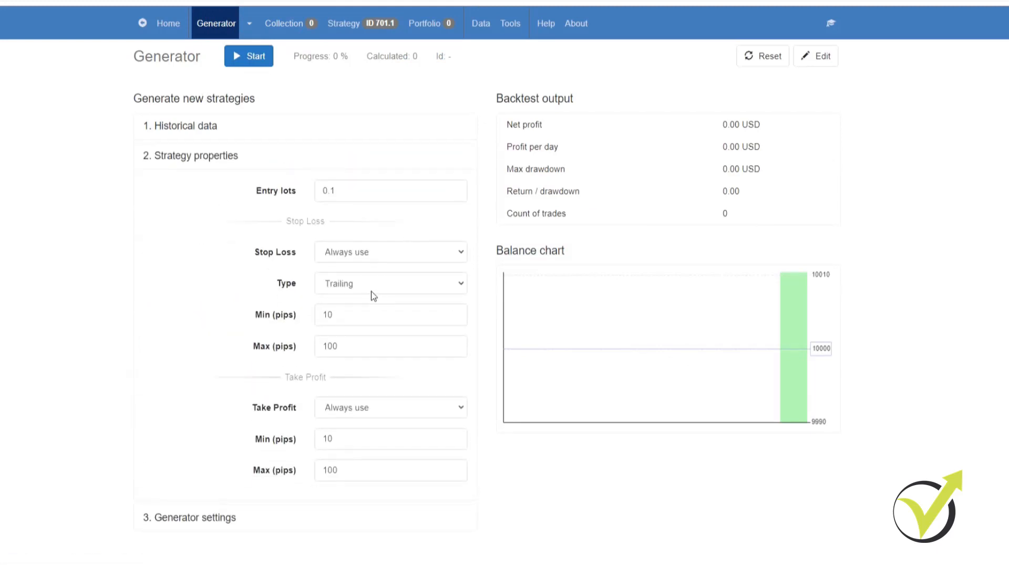
click(390, 282)
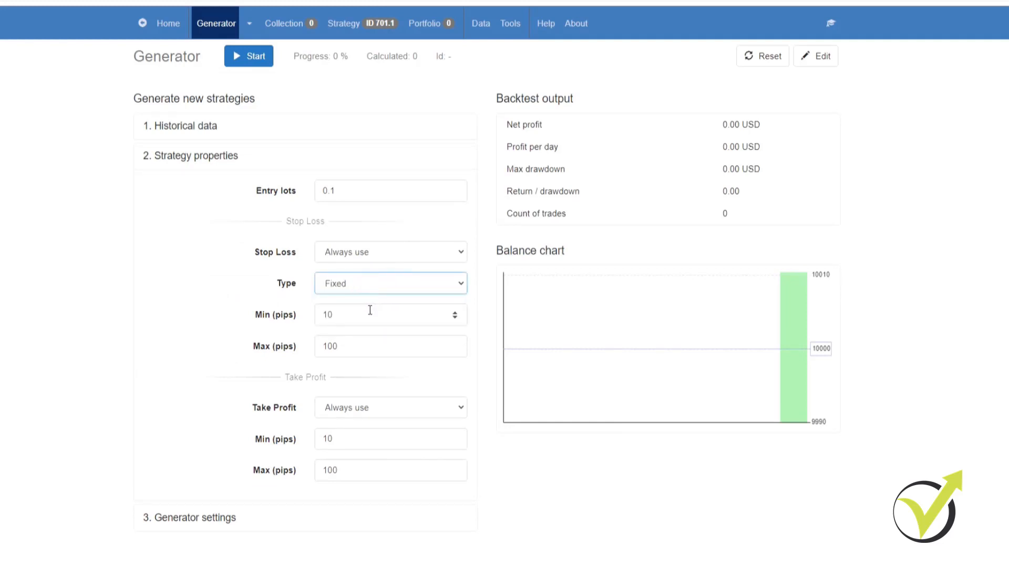
mouse_move(376, 411)
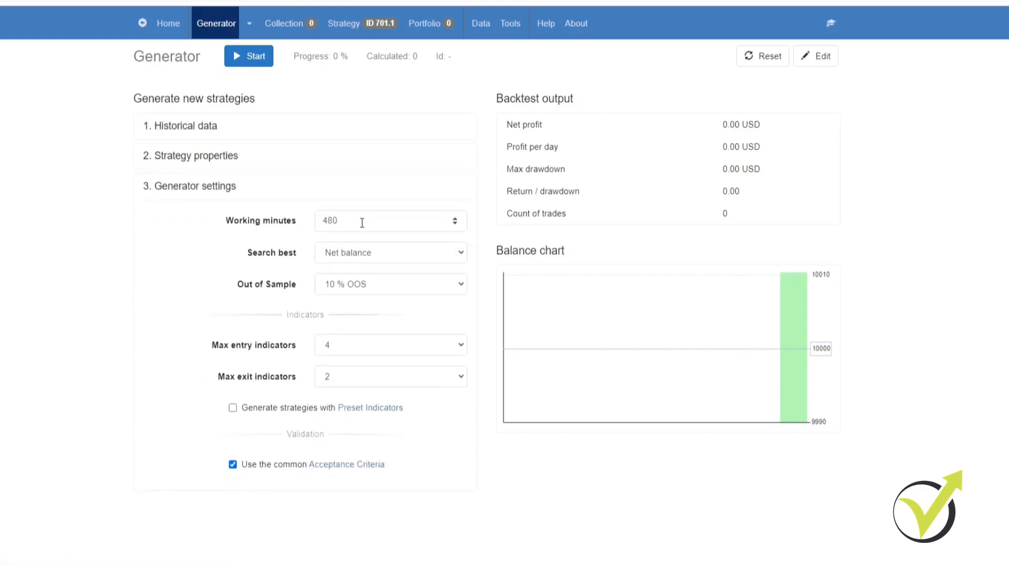
mouse_move(418, 281)
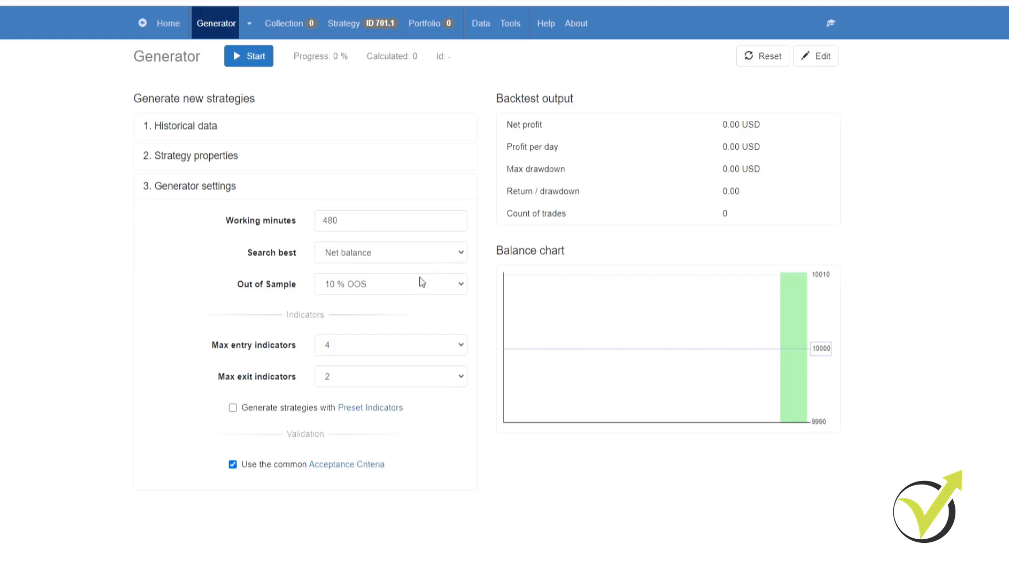
mouse_move(377, 356)
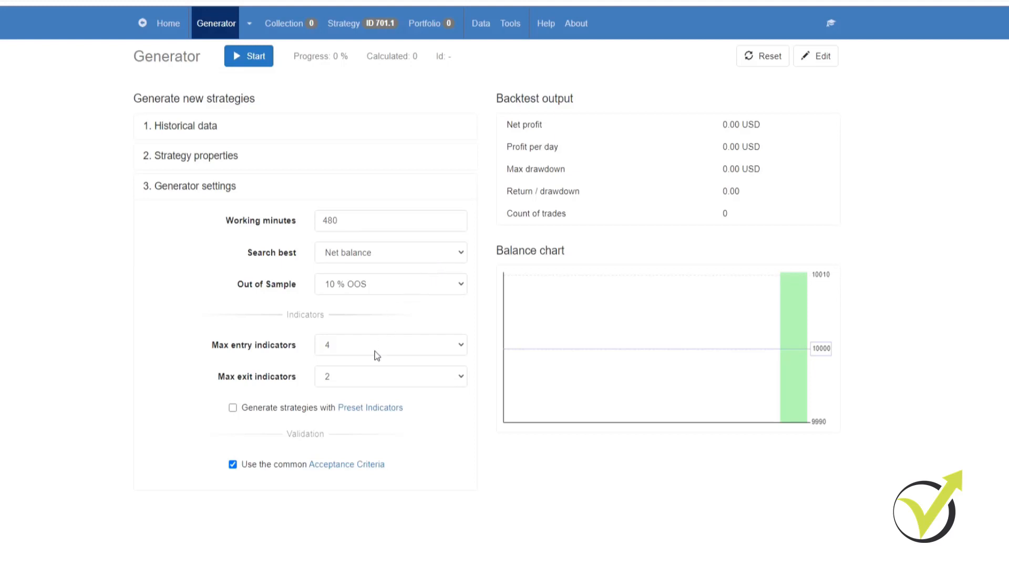
mouse_move(365, 384)
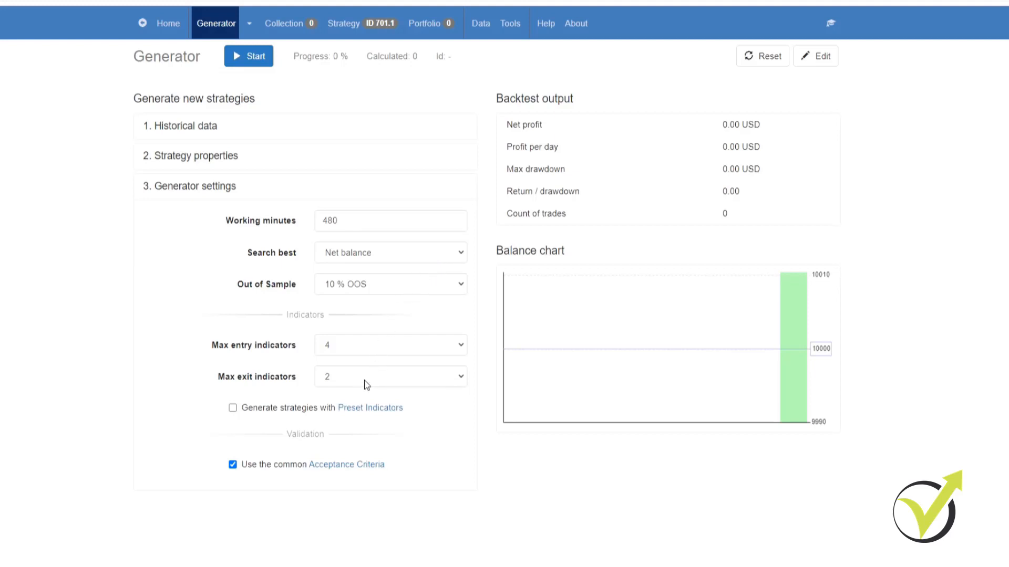
mouse_move(370, 412)
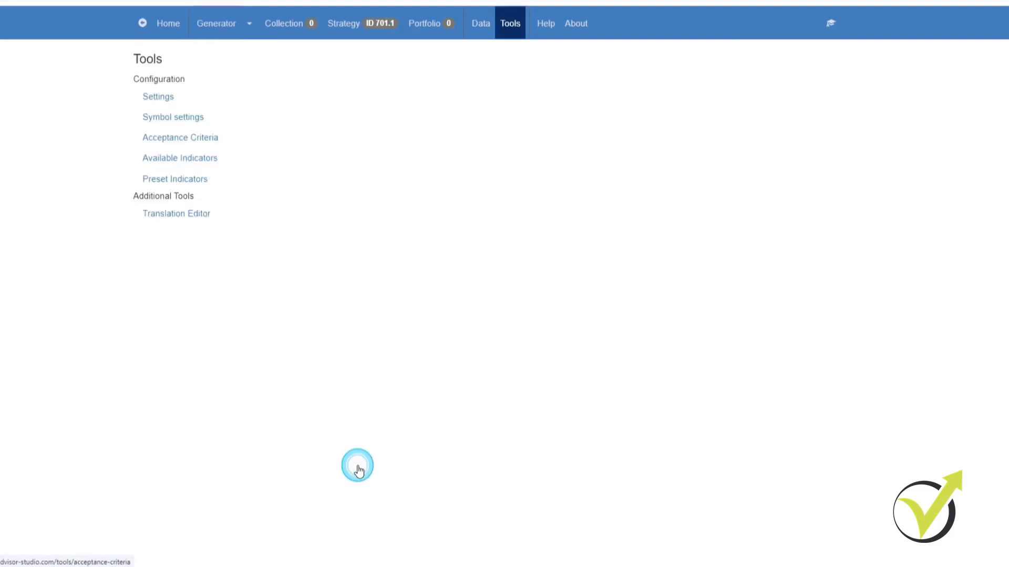
Step: After a look at acceptance criteria, set Generator settings Out of Sample to In sample
click(179, 137)
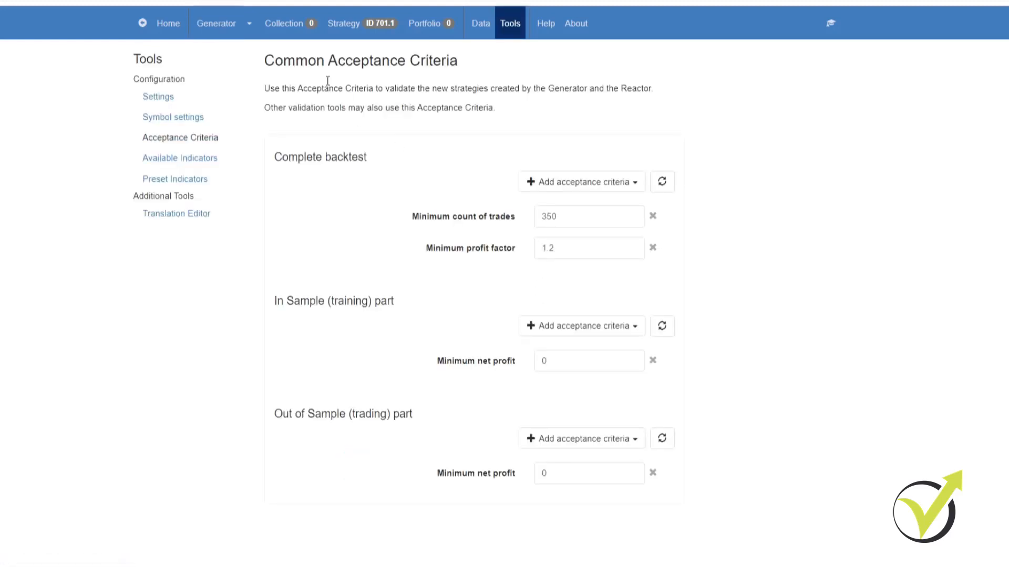
click(216, 23)
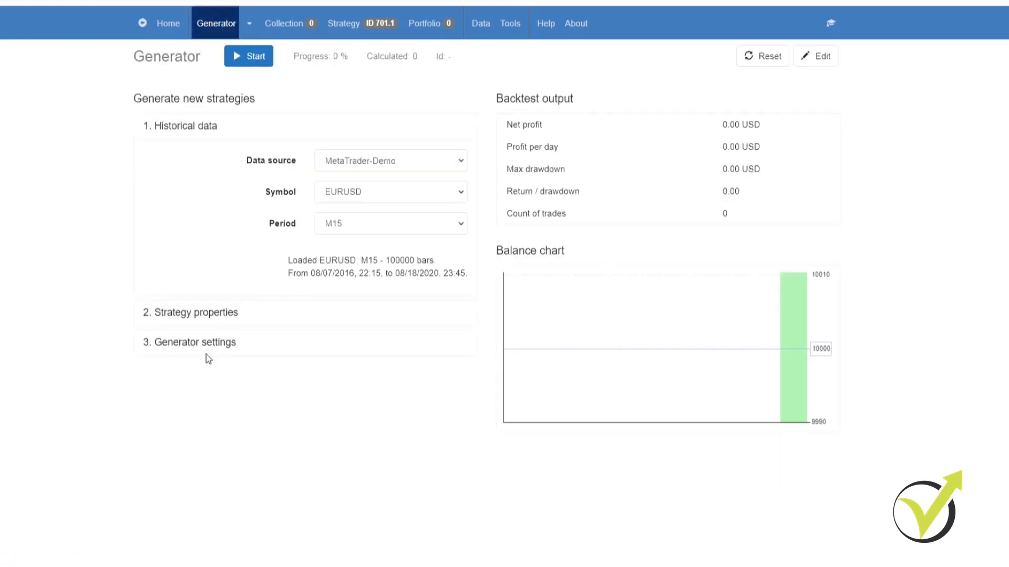
click(189, 312)
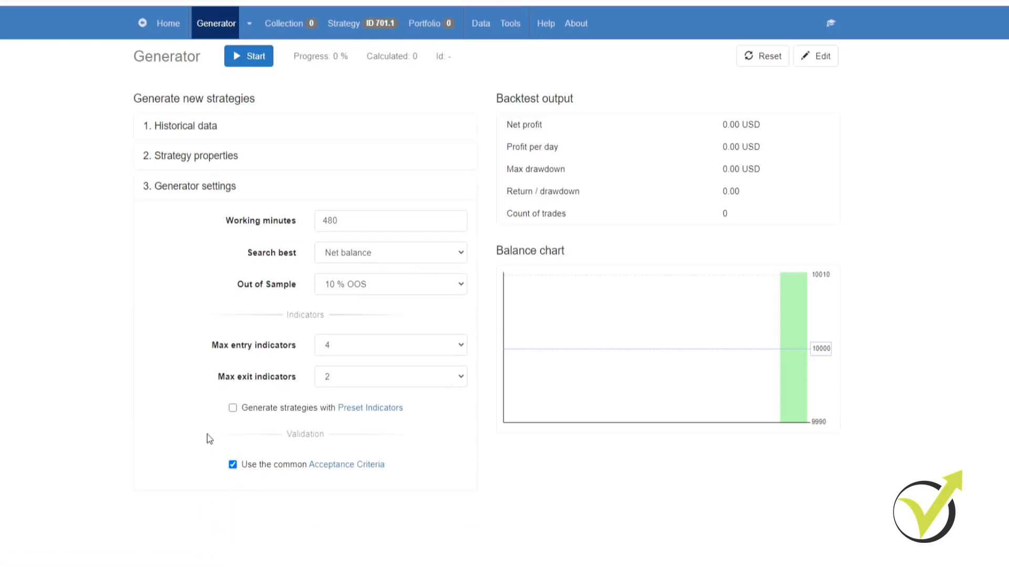
click(389, 284)
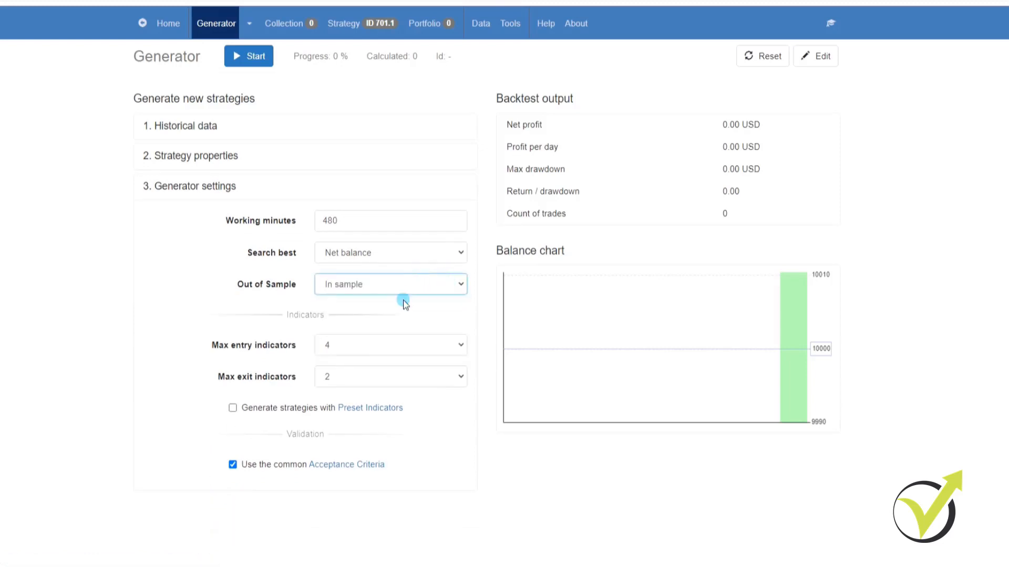
Step: Start generating EURUSD M15 strategies and show the historical data section while it runs
click(248, 56)
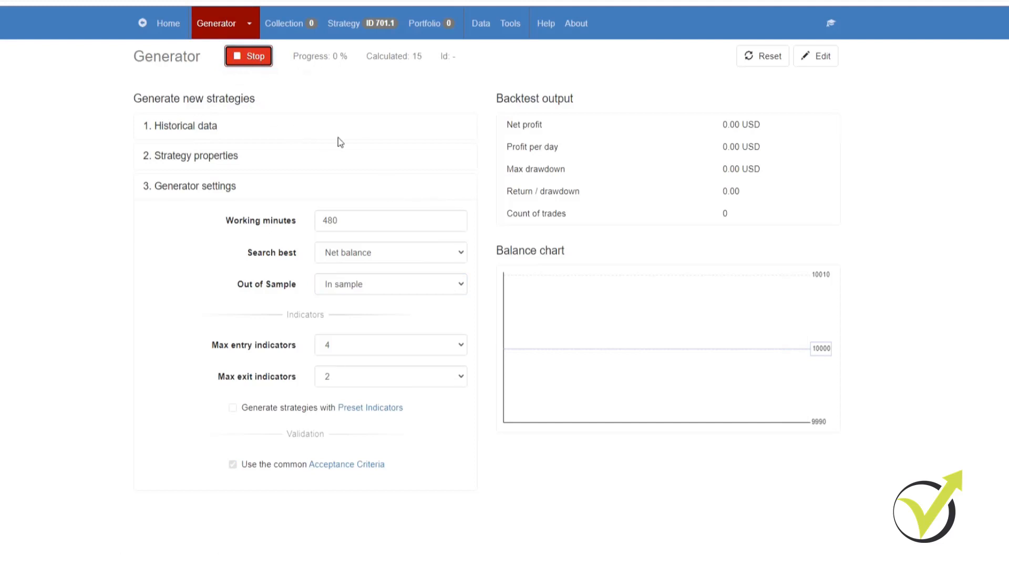
mouse_move(318, 92)
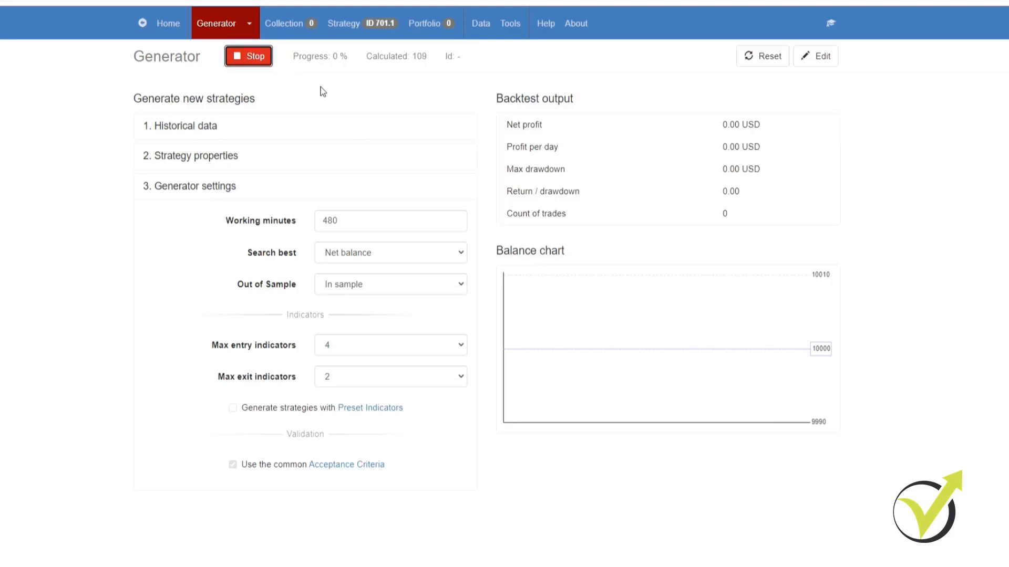
click(182, 125)
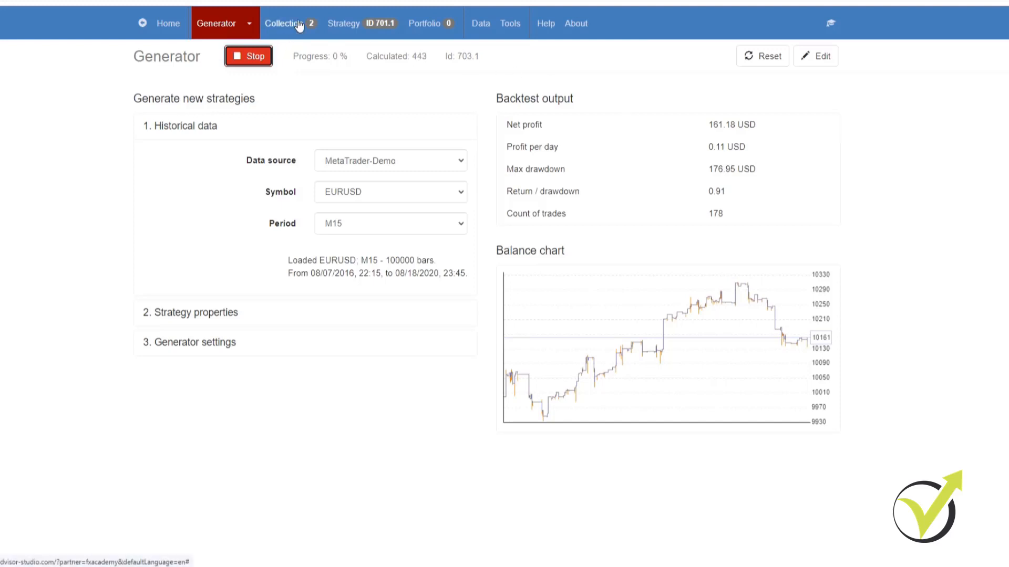
Step: From the Collection, open a generated EURUSD M15 strategy in the Editor
click(285, 23)
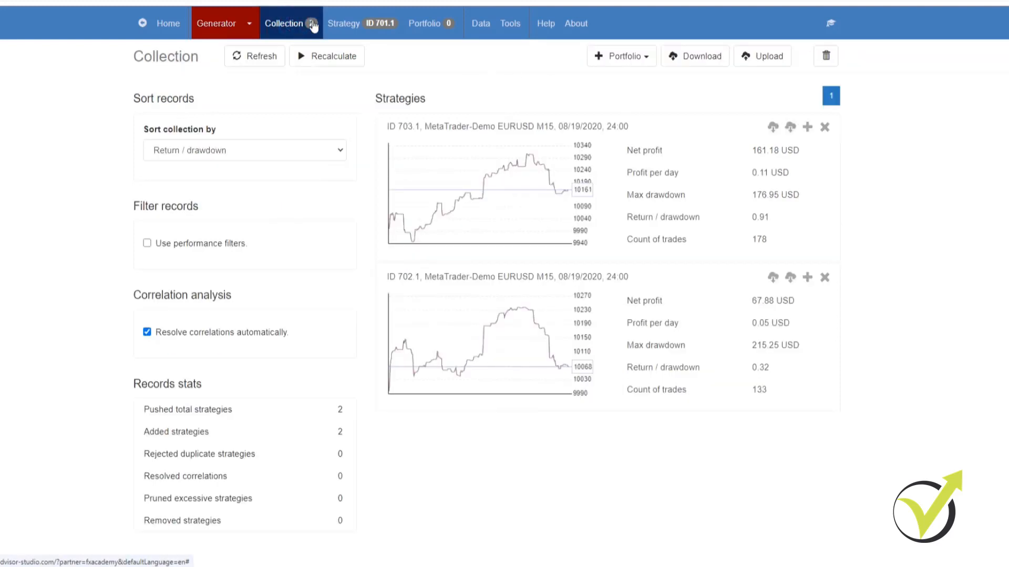
click(361, 23)
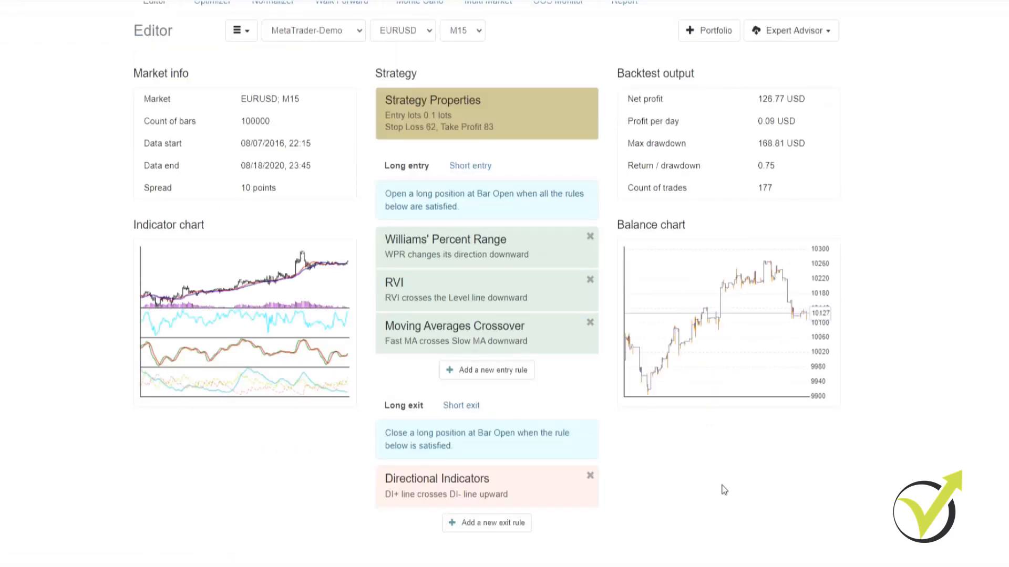
mouse_move(564, 353)
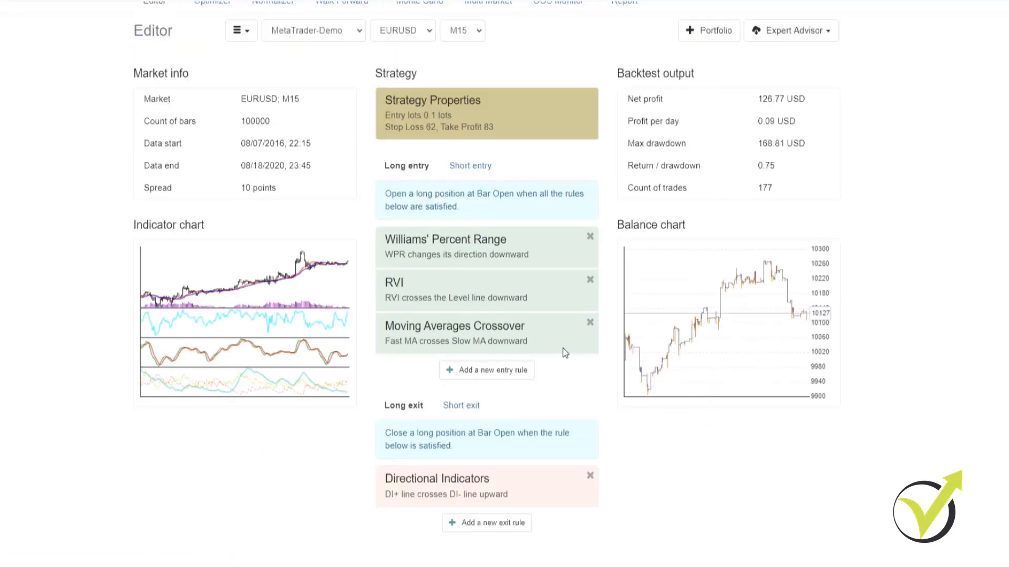
mouse_move(493, 255)
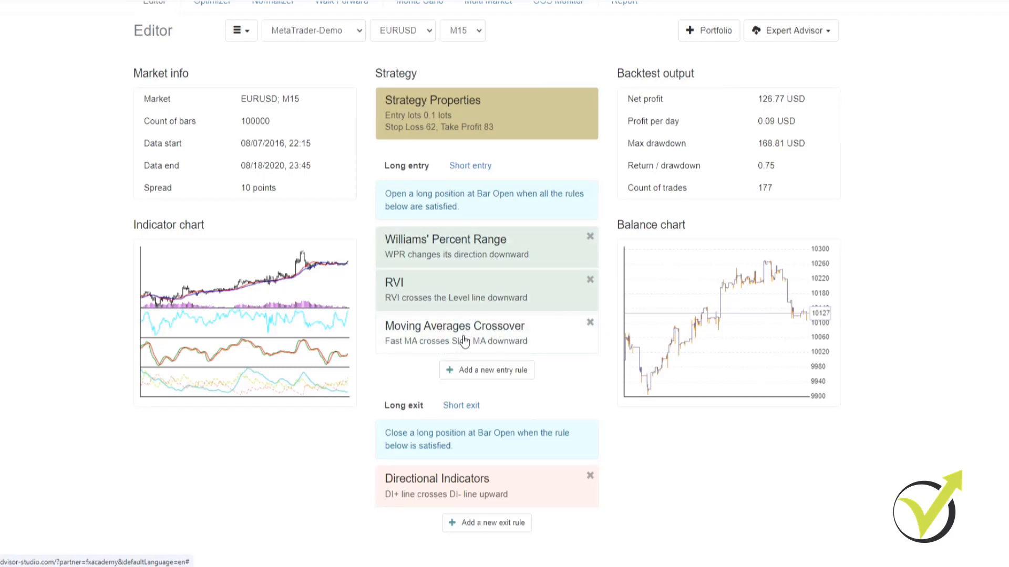
Step: Set the Moving Averages Crossover fast MA period to 17 and accept, re-backtesting to 94.16 USD net profit
click(455, 325)
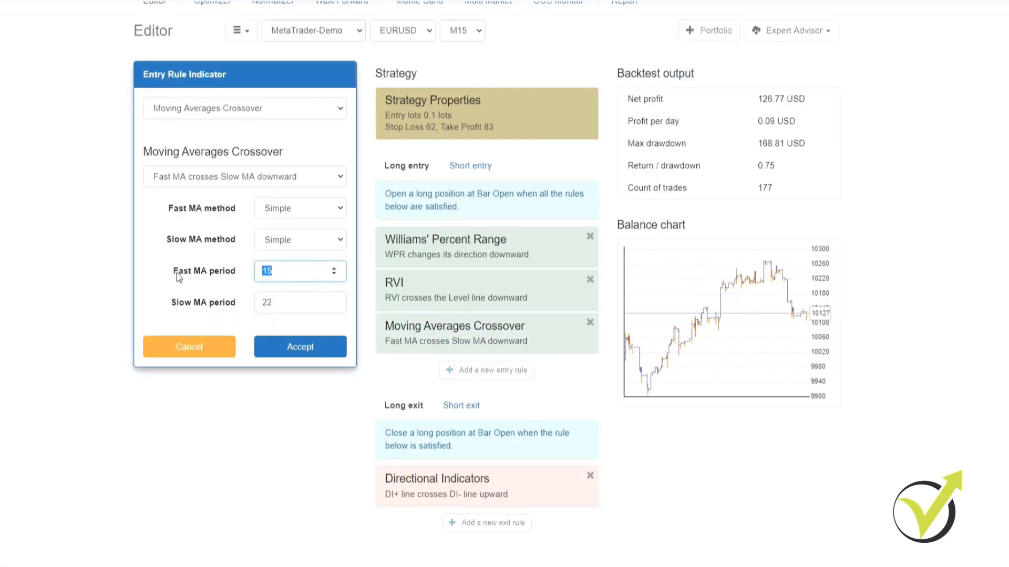
mouse_move(969, 317)
text(17)
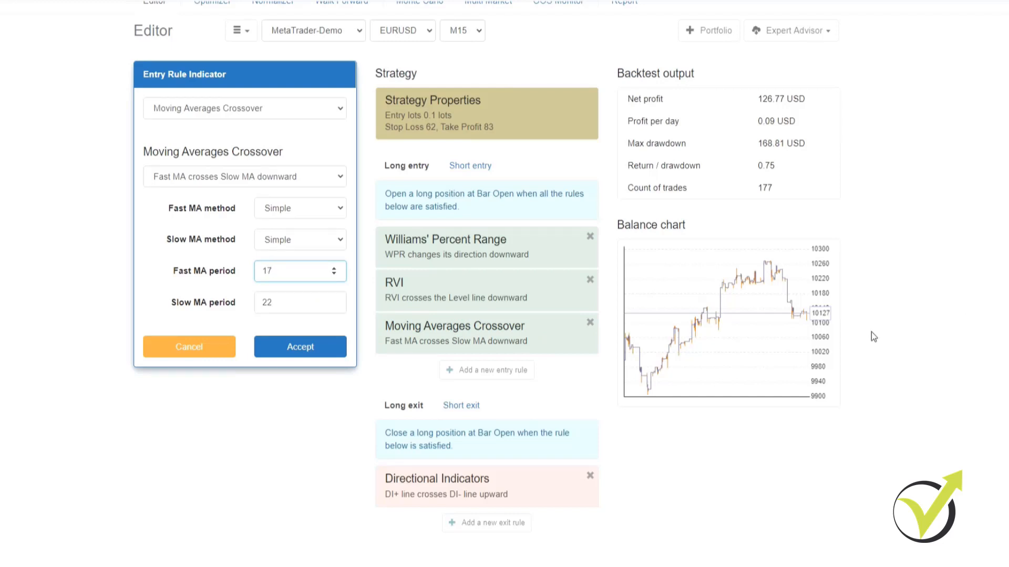
mouse_move(299, 346)
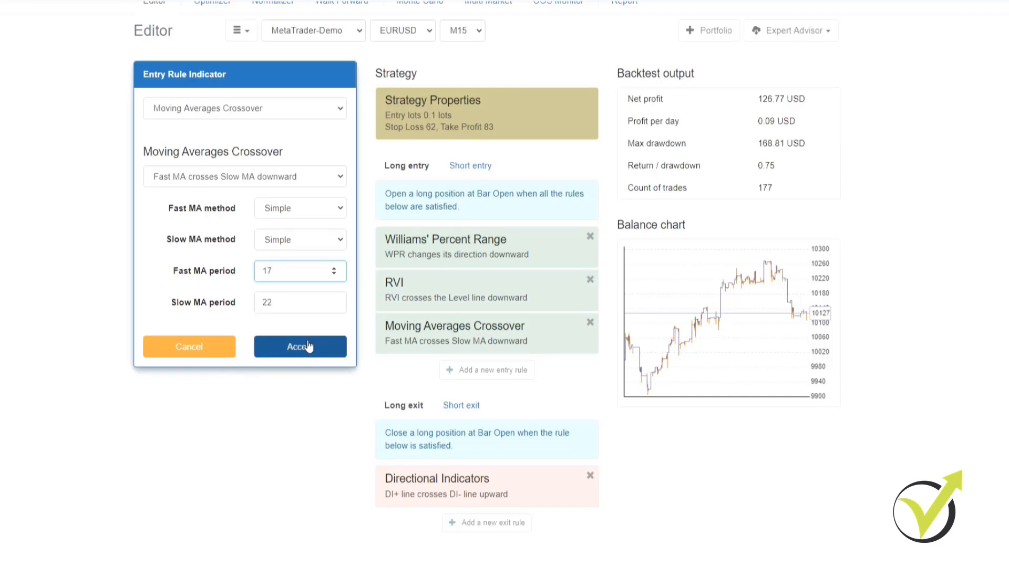
click(299, 345)
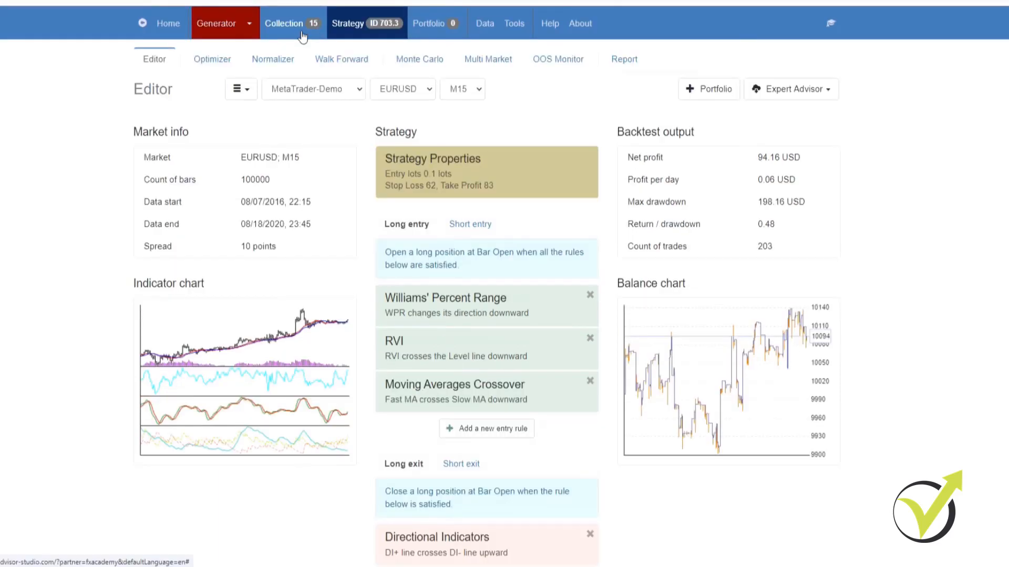
Step: Sort the Collection by Net balance and refresh, putting the 2017.32 USD strategy on top
click(286, 23)
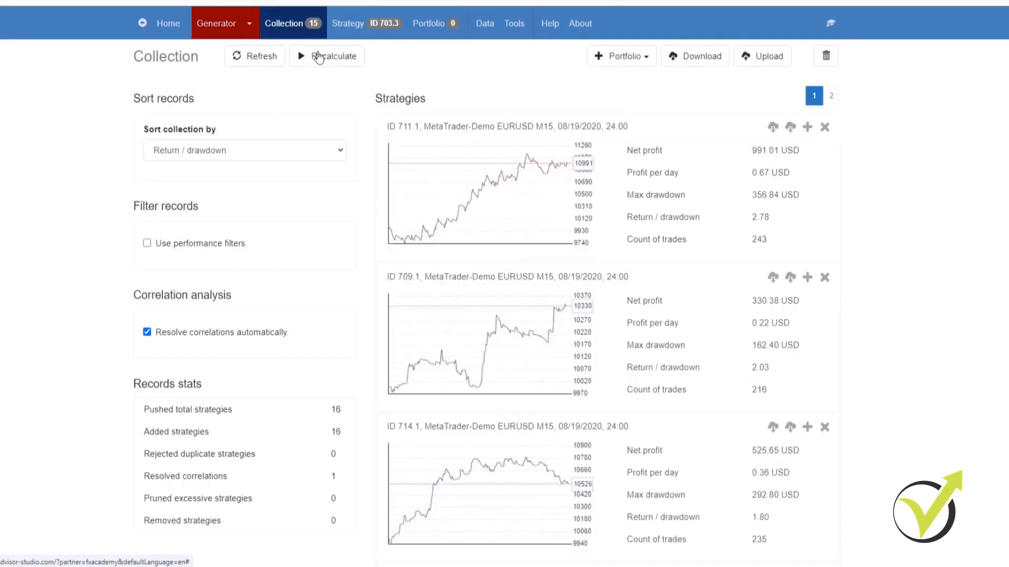
mouse_move(727, 221)
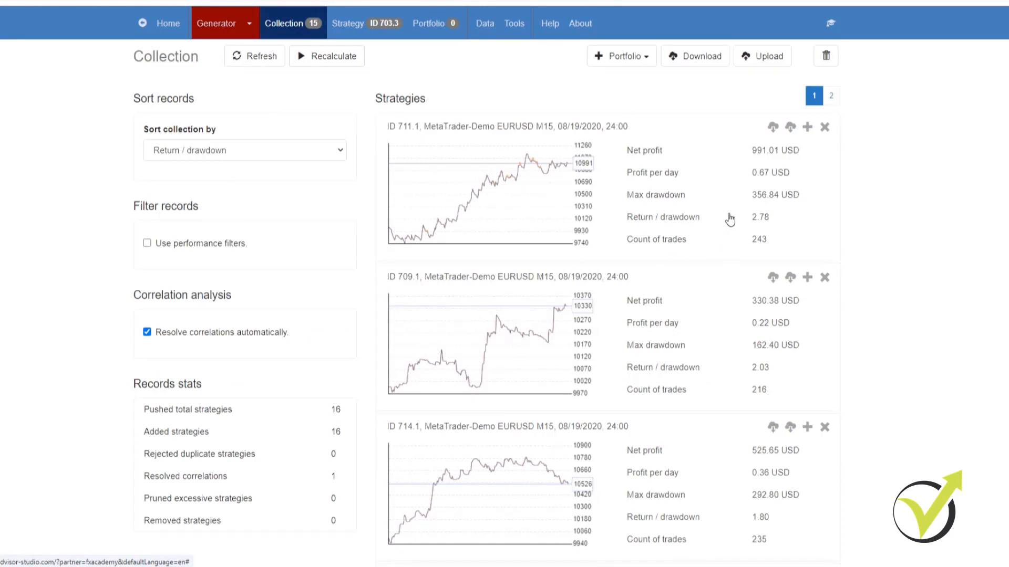
mouse_move(467, 194)
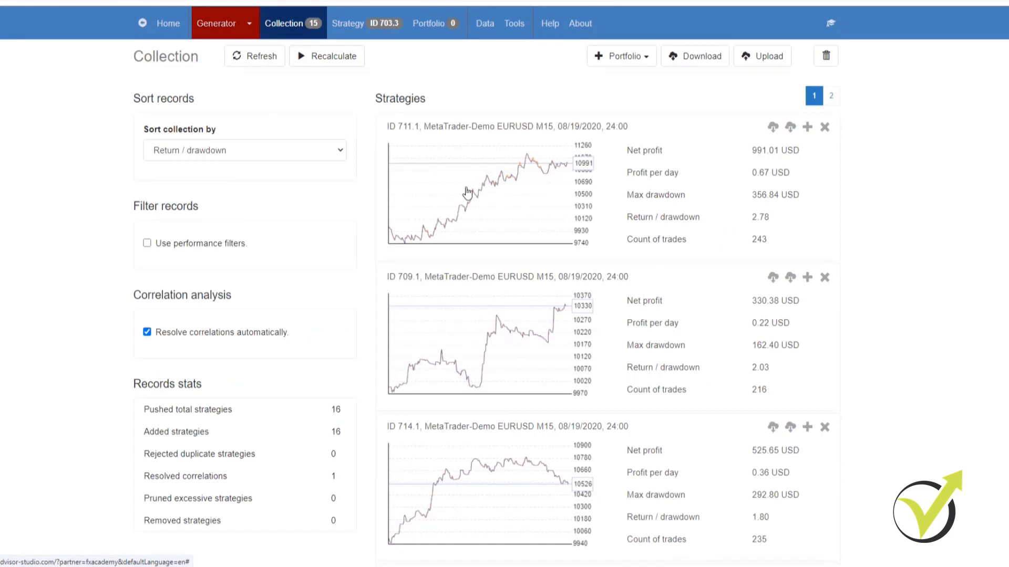
click(340, 151)
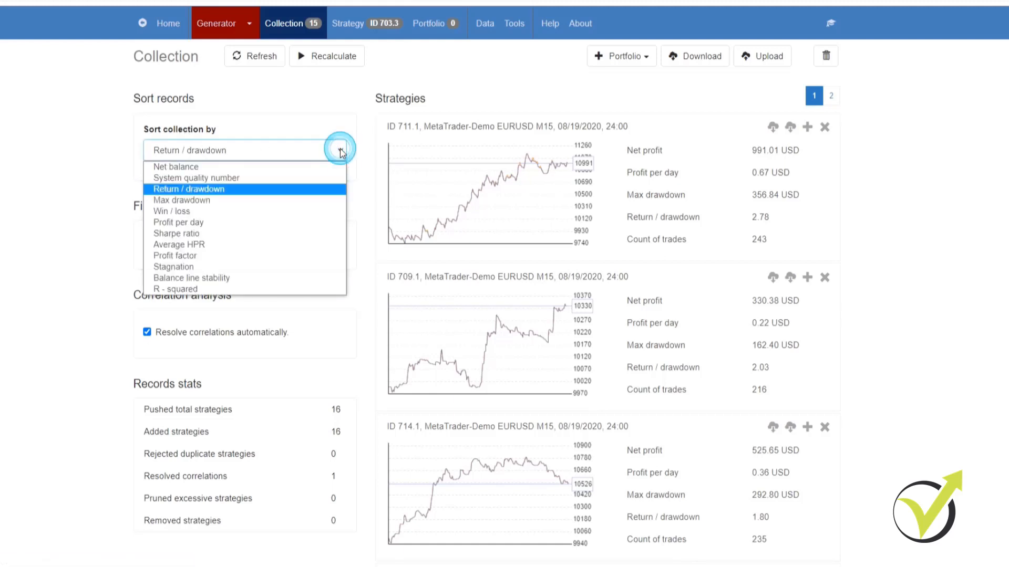
mouse_move(318, 169)
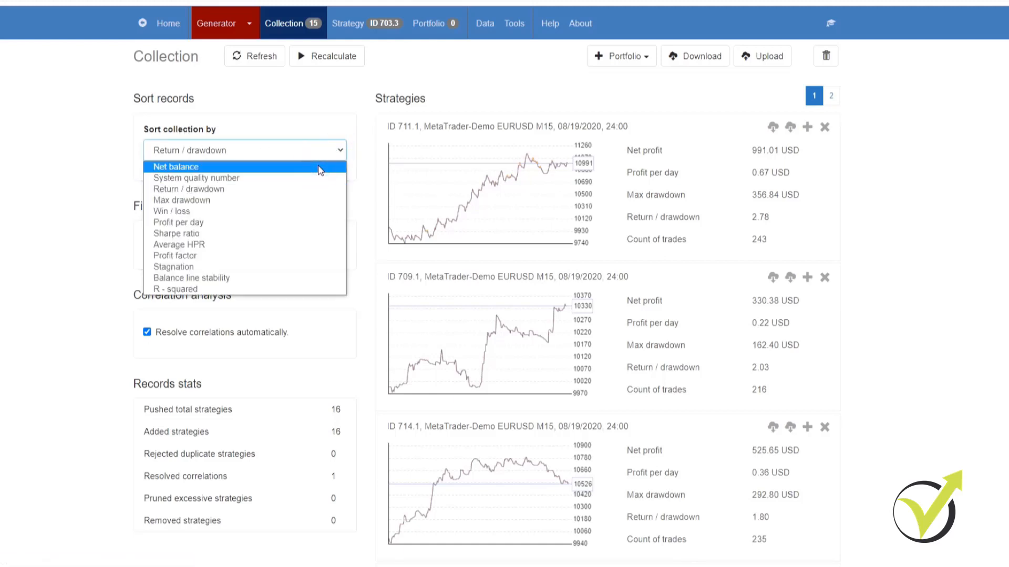
click(176, 167)
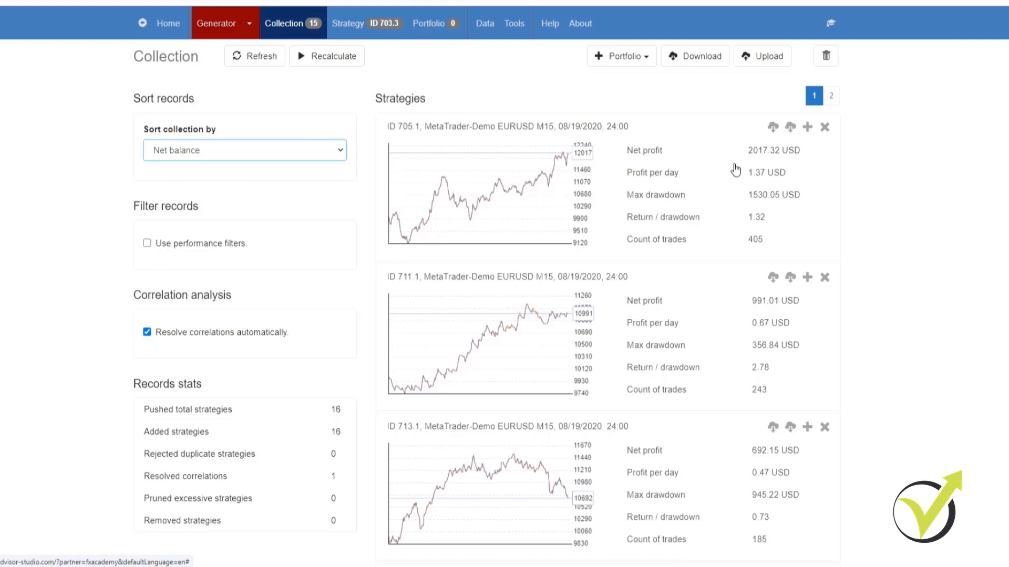
mouse_move(747, 340)
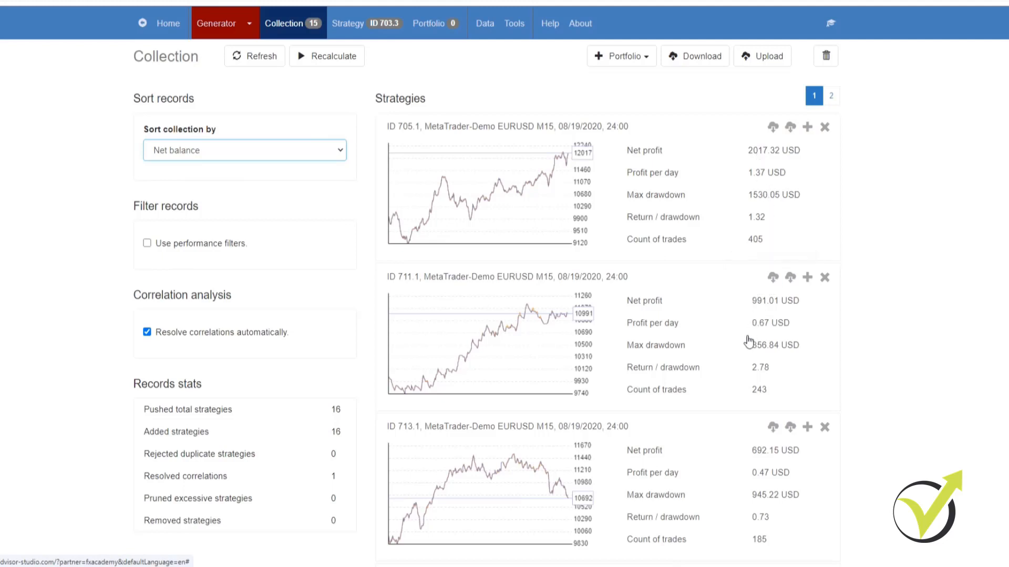
click(261, 56)
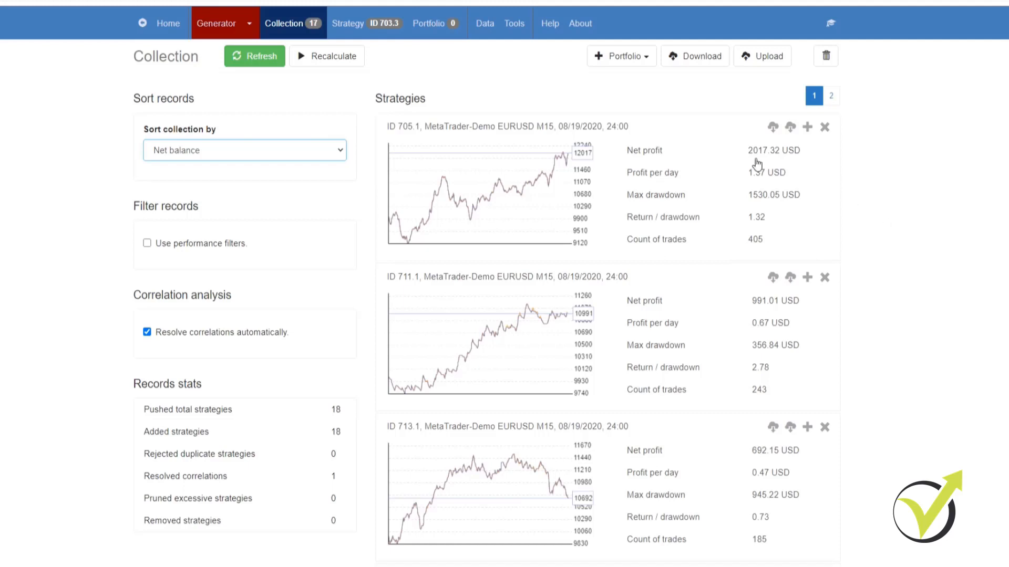
mouse_move(703, 214)
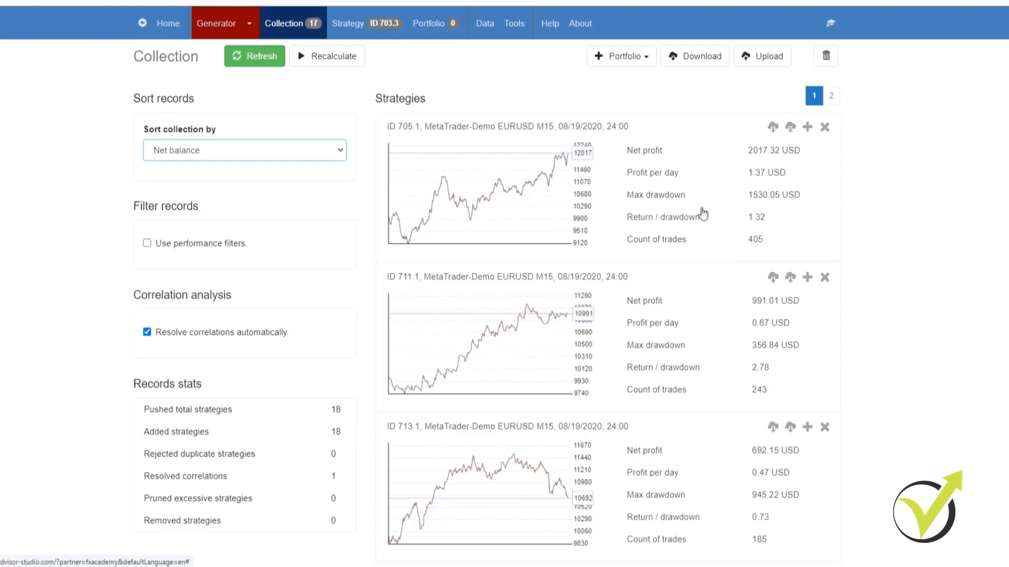
mouse_move(681, 254)
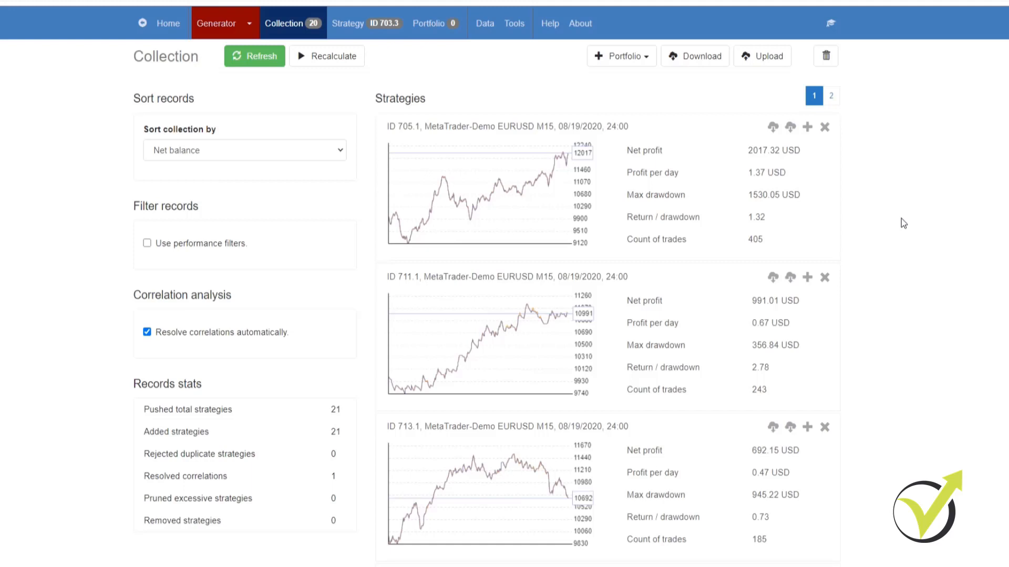
mouse_move(237, 31)
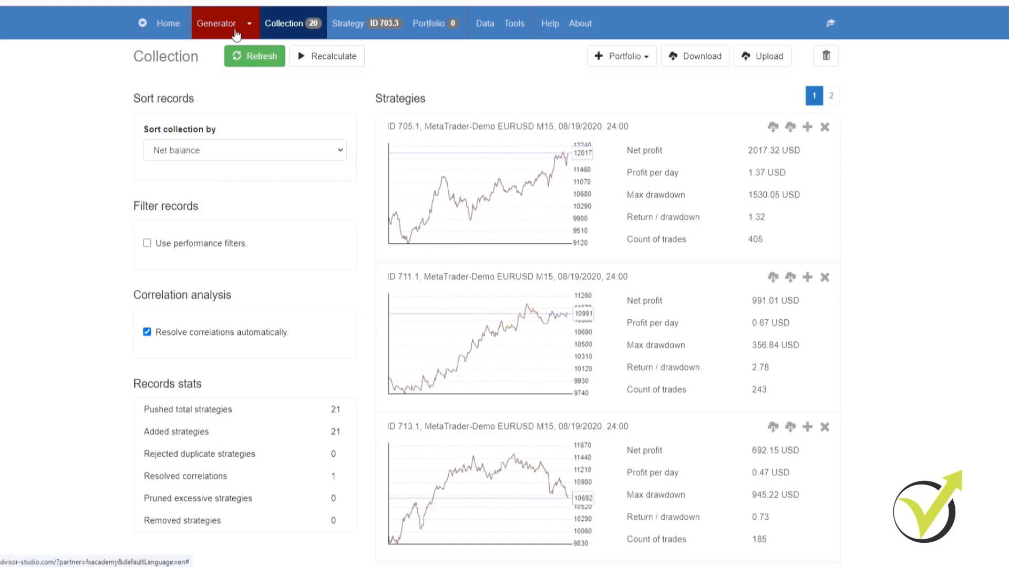
Step: Show the Settings page down to Backtest output metrics, with collection capacity 100 and correlation 0.98
click(217, 23)
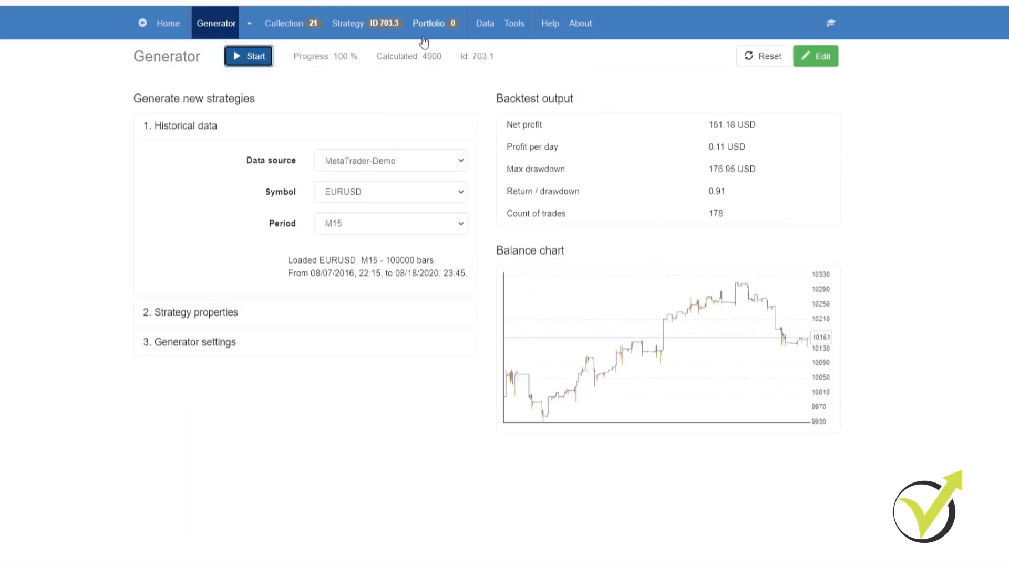
click(514, 23)
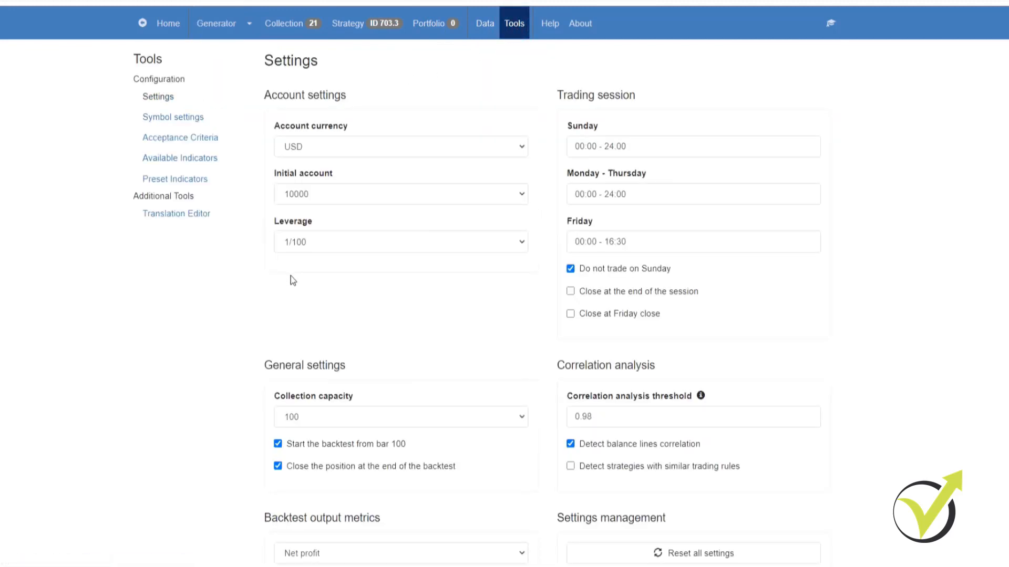
scroll(down, 3)
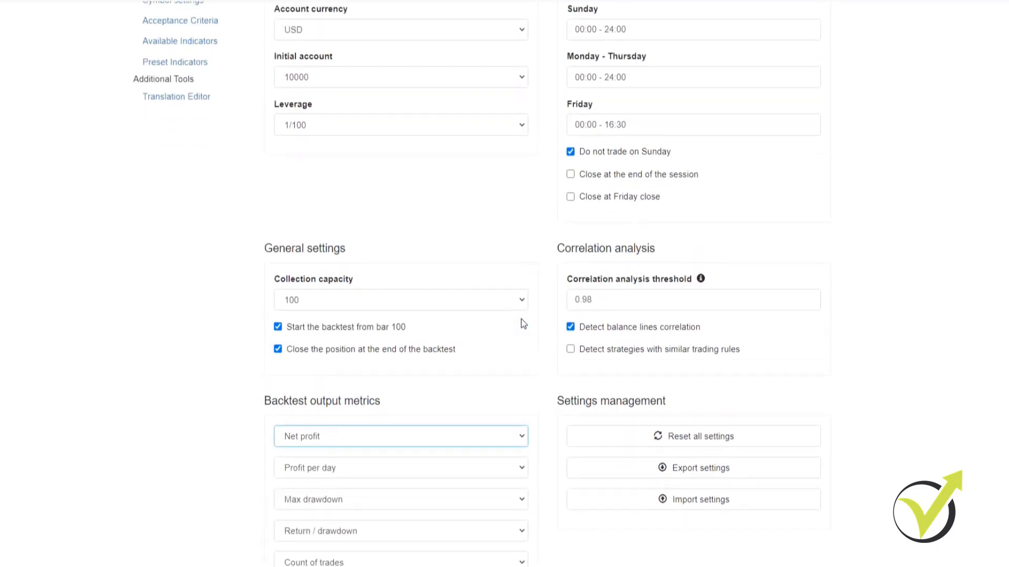
Step: Load the top collection strategy 705.1 (2017.32 USD net profit) into the Editor for export
click(288, 23)
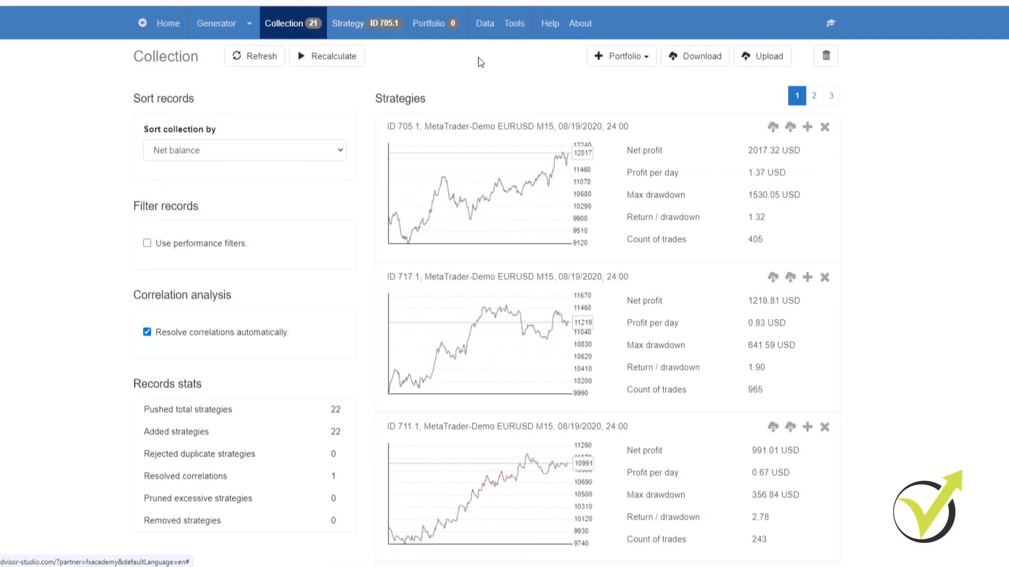
mouse_move(507, 187)
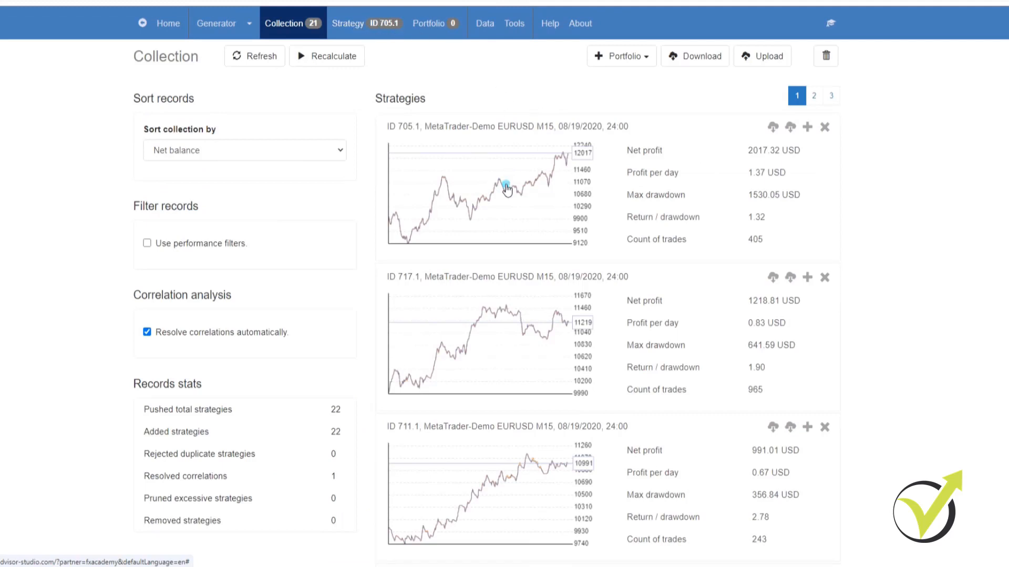
click(365, 23)
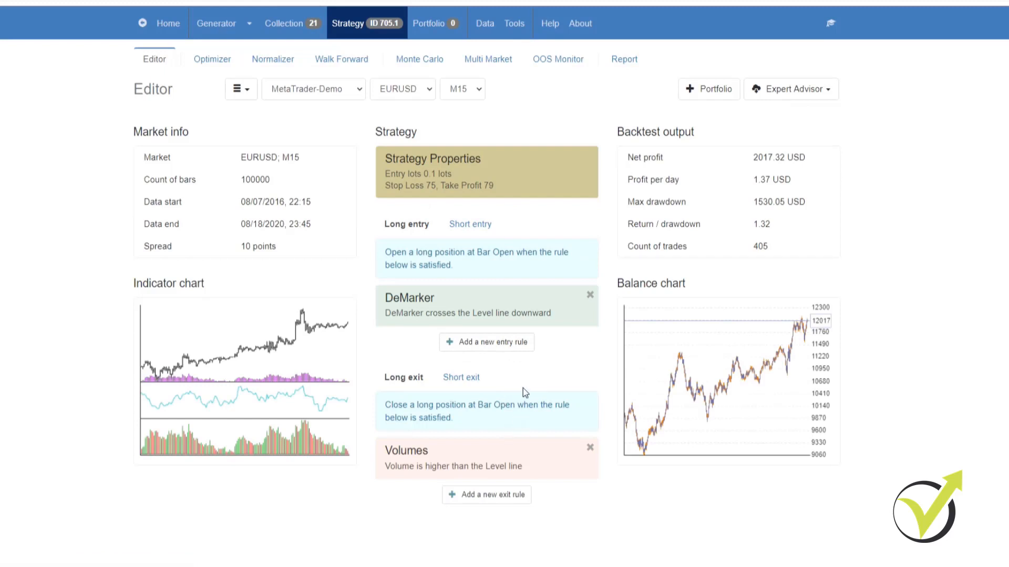
mouse_move(680, 245)
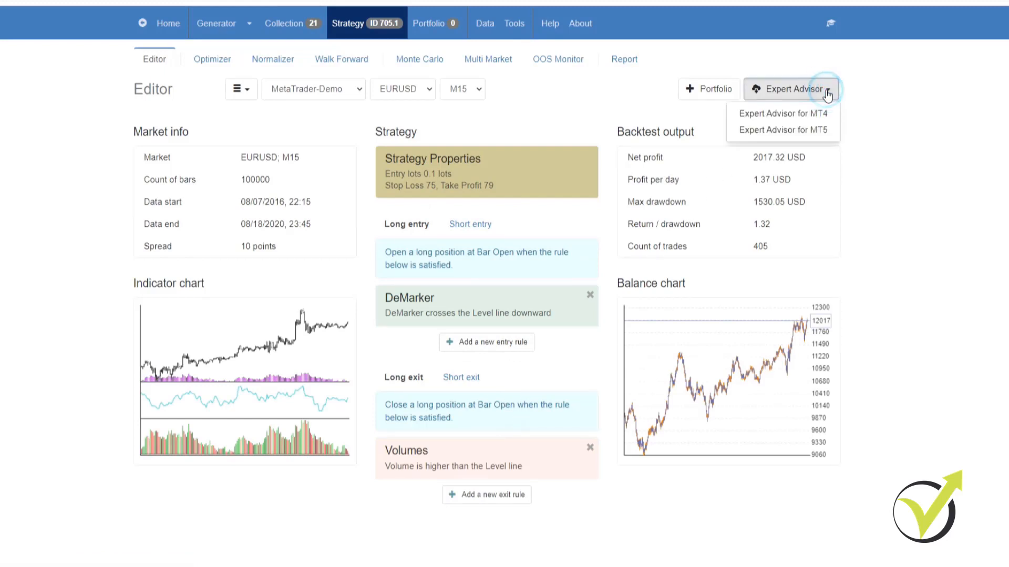
mouse_move(824, 119)
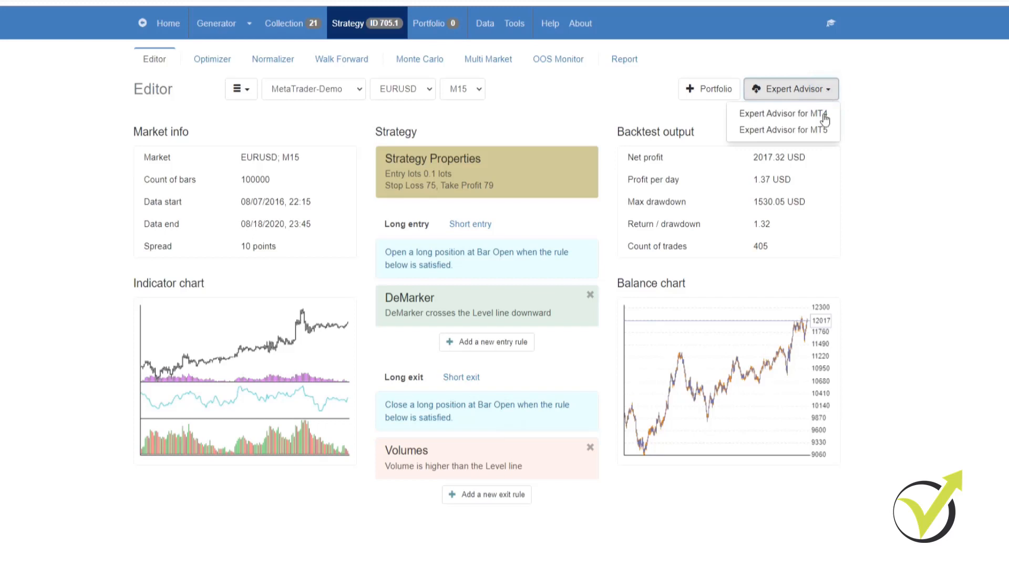
mouse_move(821, 134)
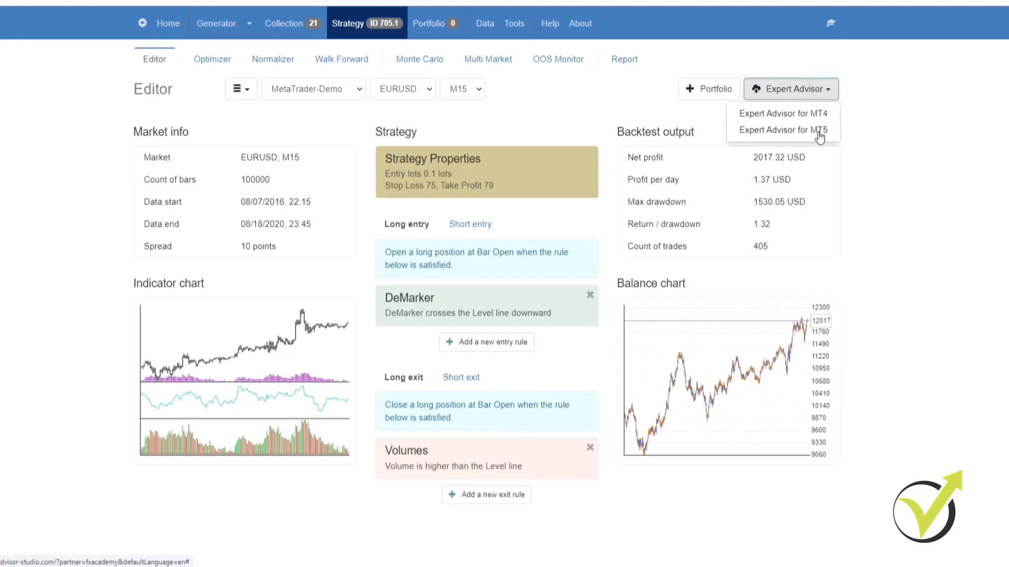
mouse_move(810, 135)
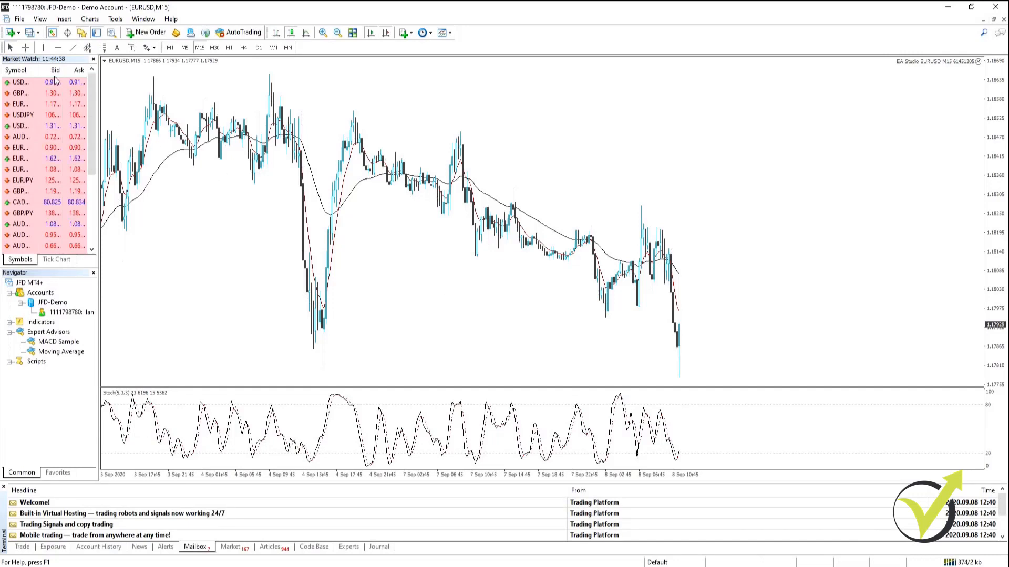
Step: Paste EA Studio EURUSD M15 61451305.mq4 into the terminal's MQL4 Experts data folder
click(19, 17)
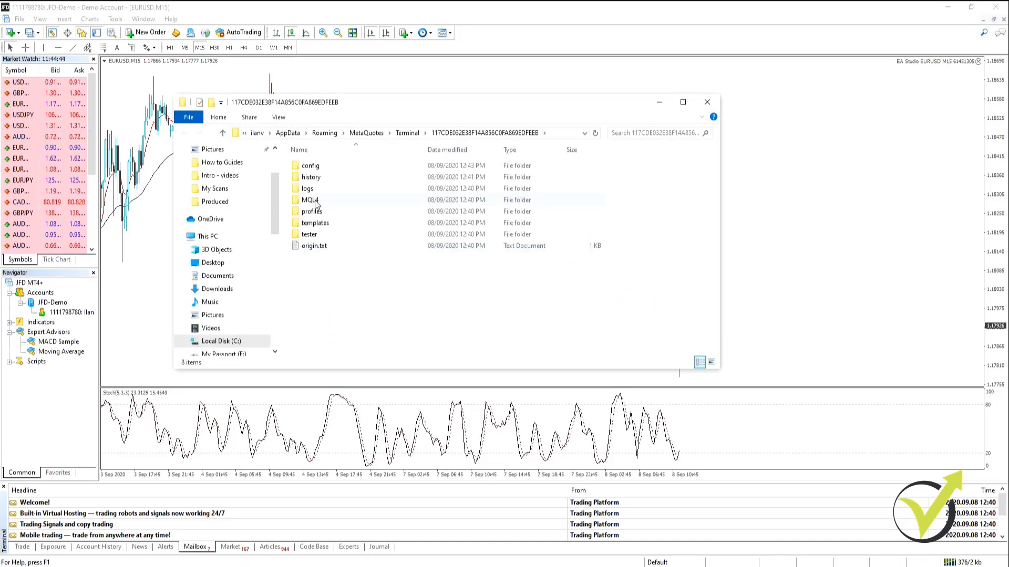
double_click(308, 199)
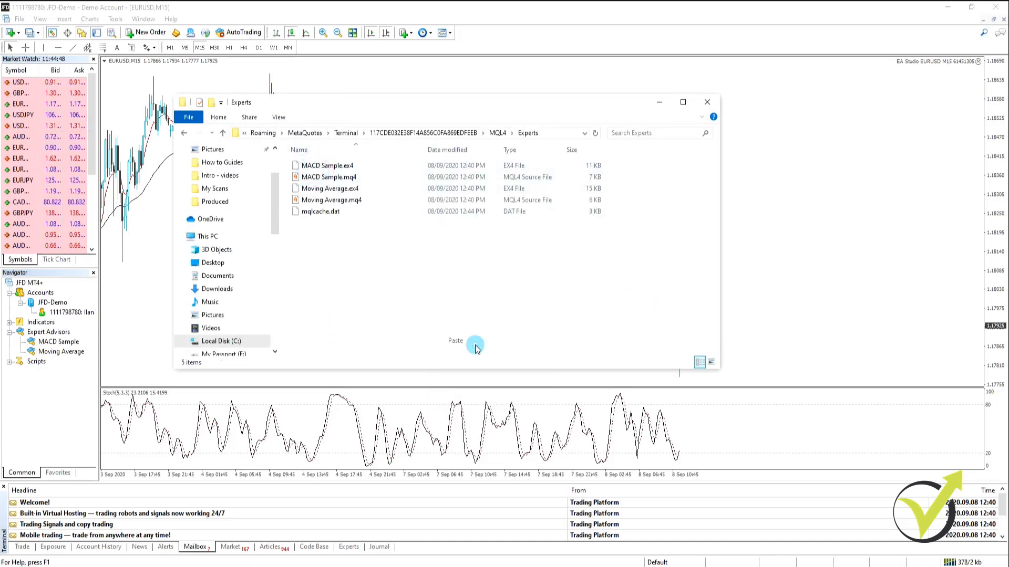
click(455, 340)
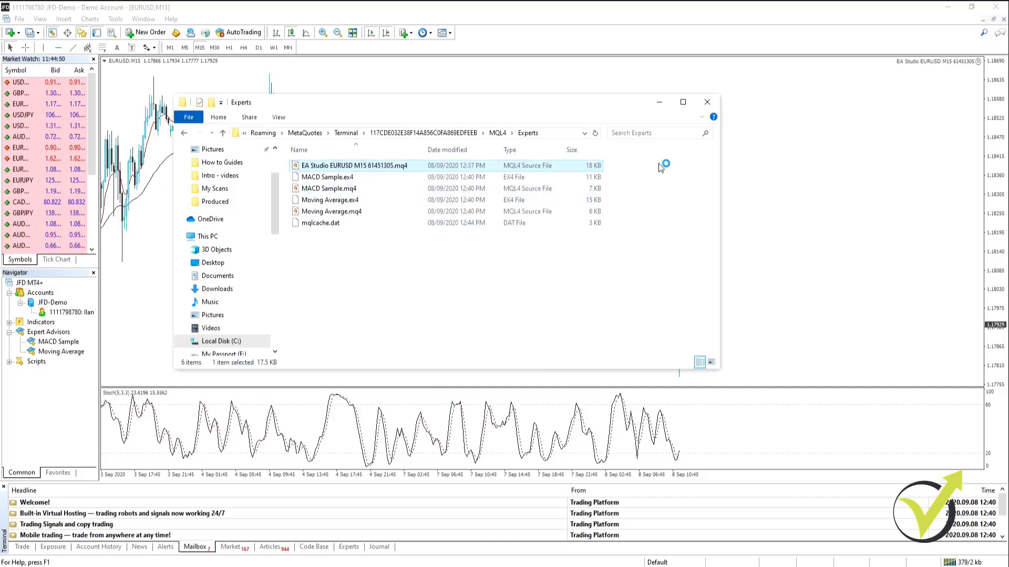
click(706, 102)
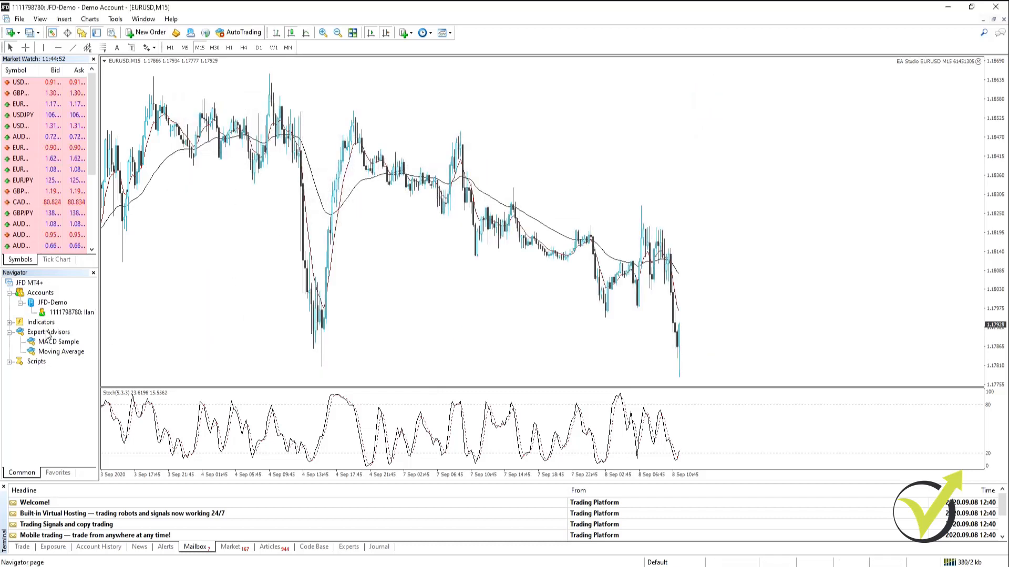
right_click(48, 332)
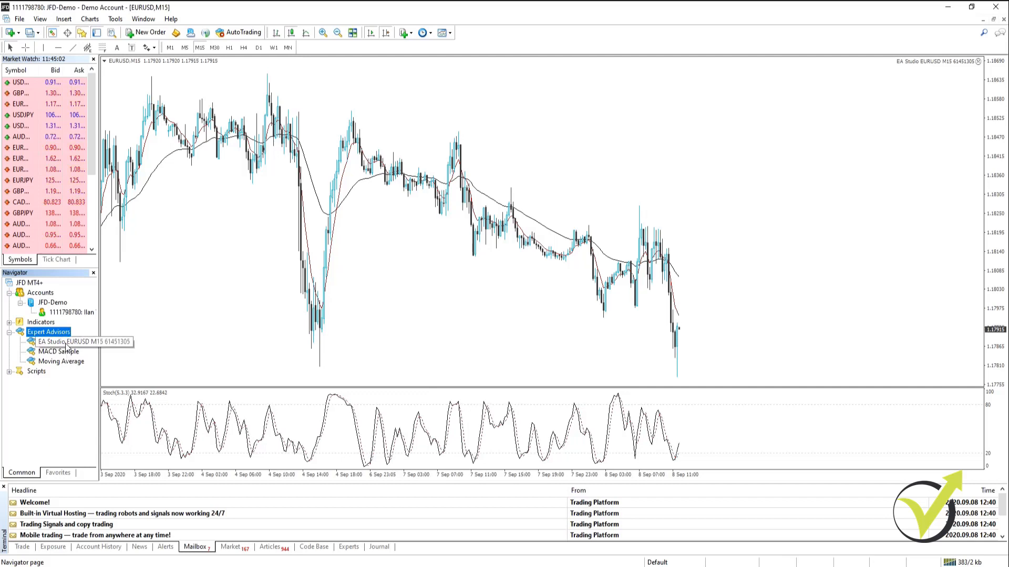
click(61, 341)
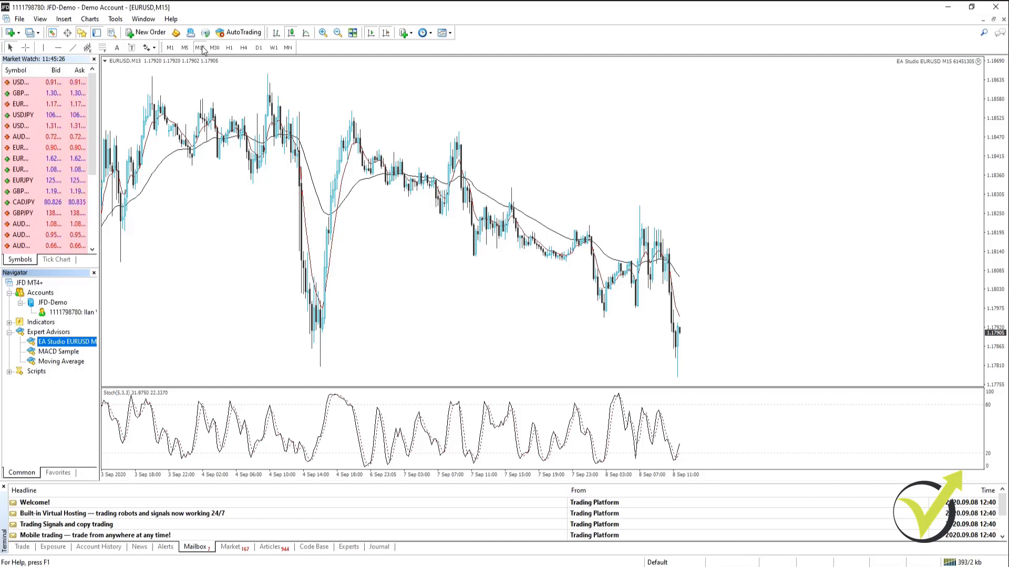
mouse_move(202, 47)
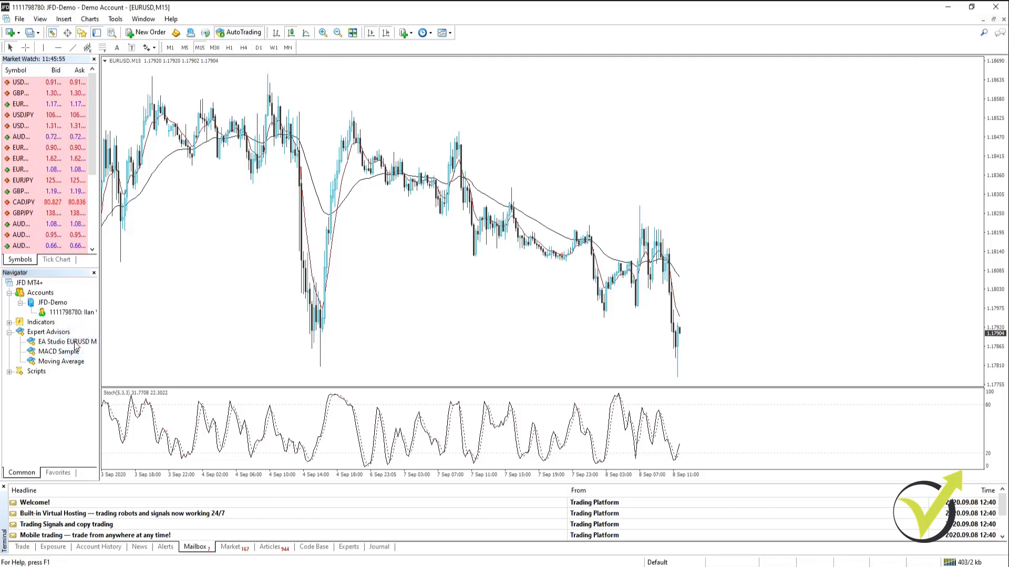
double_click(67, 342)
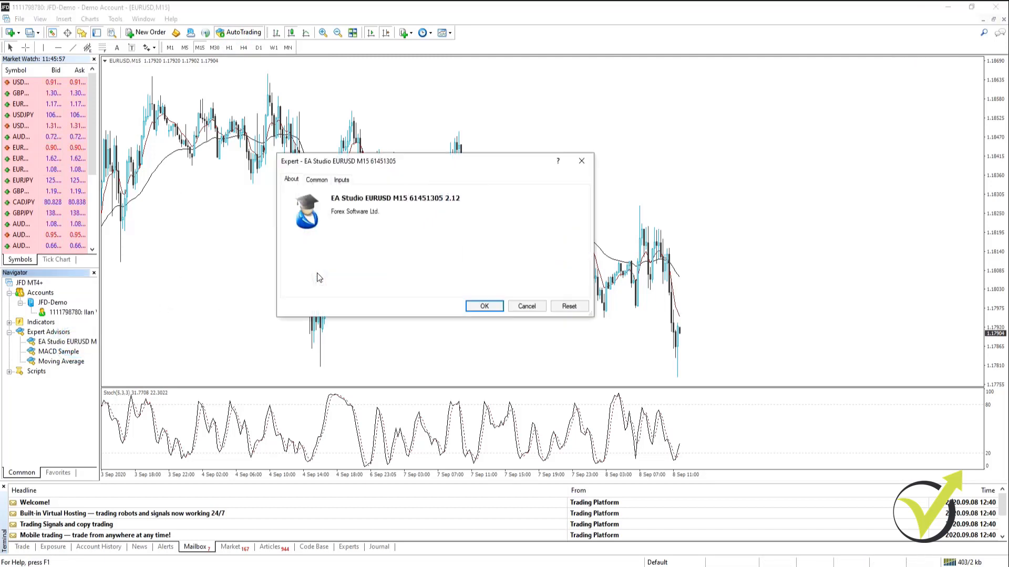
click(483, 306)
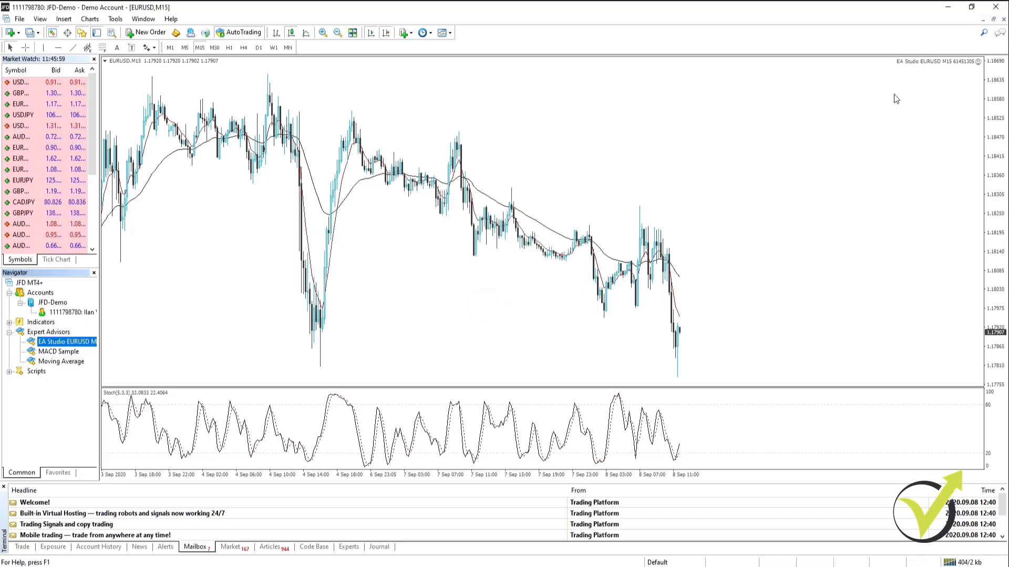
mouse_move(969, 73)
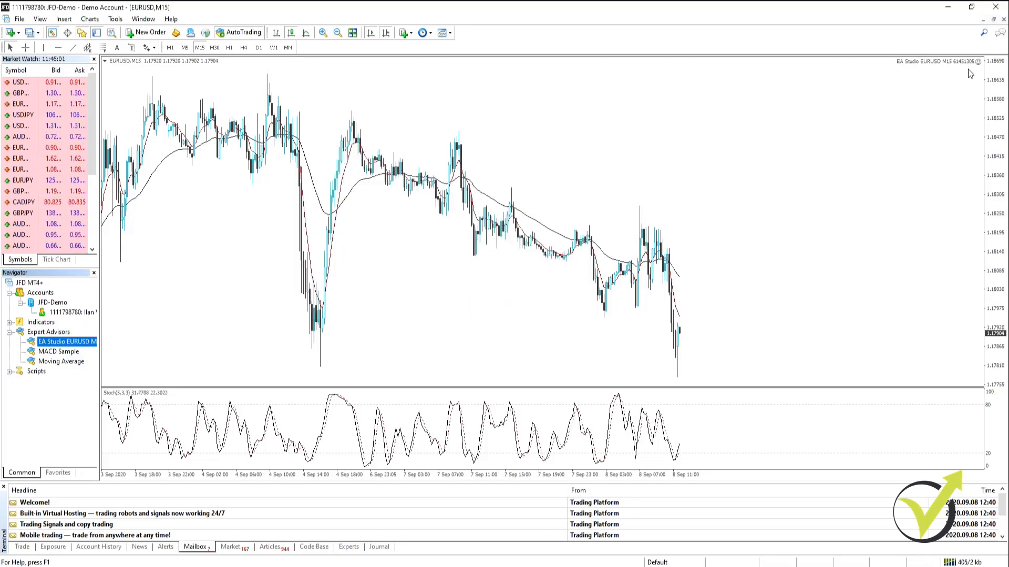
click(22, 547)
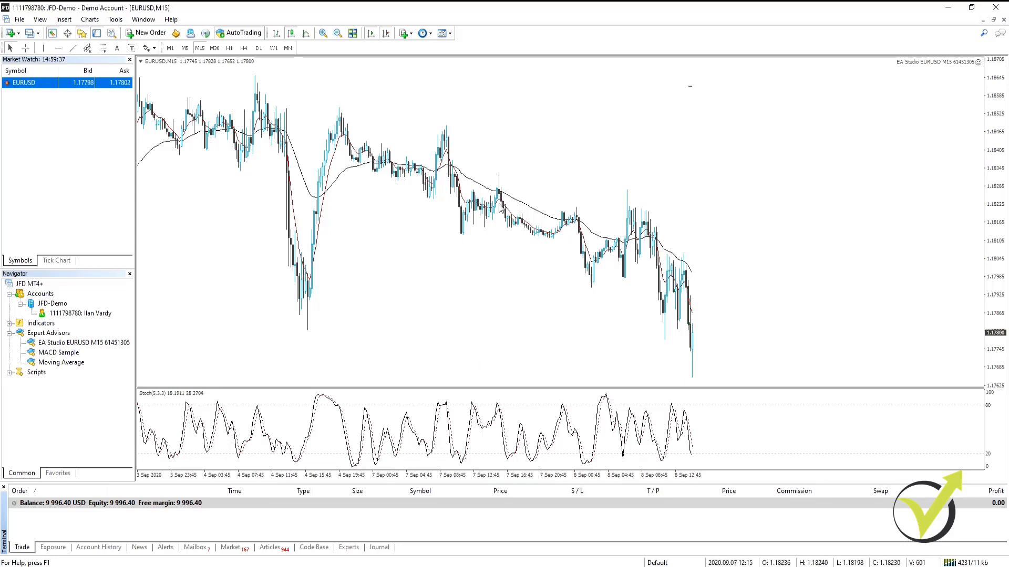
Step: Run the Strategy Tester on EURUSD M15 from 2020.08.10 to 2020.09.06 and list its 24 trade events
right_click(498, 207)
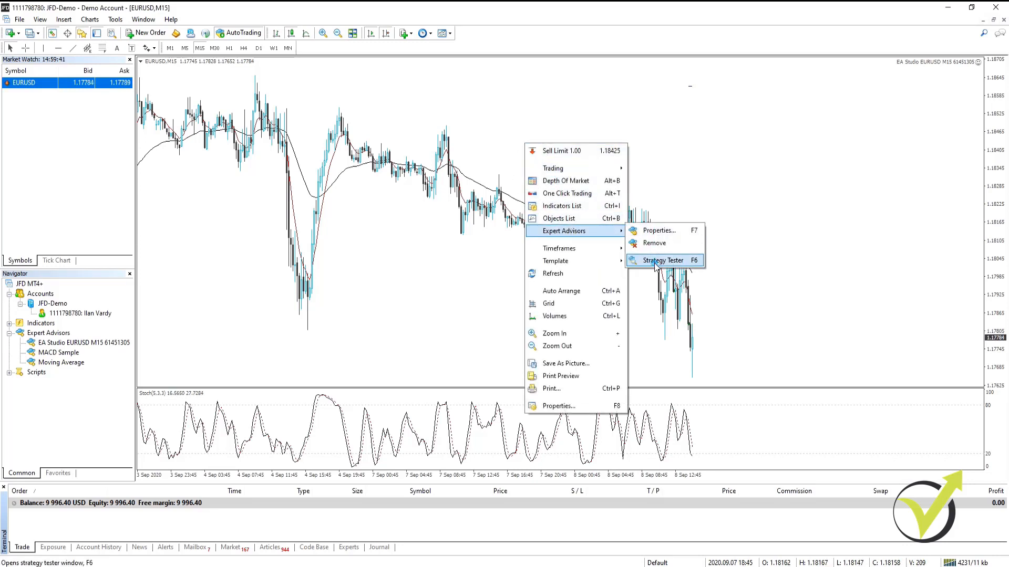
click(662, 261)
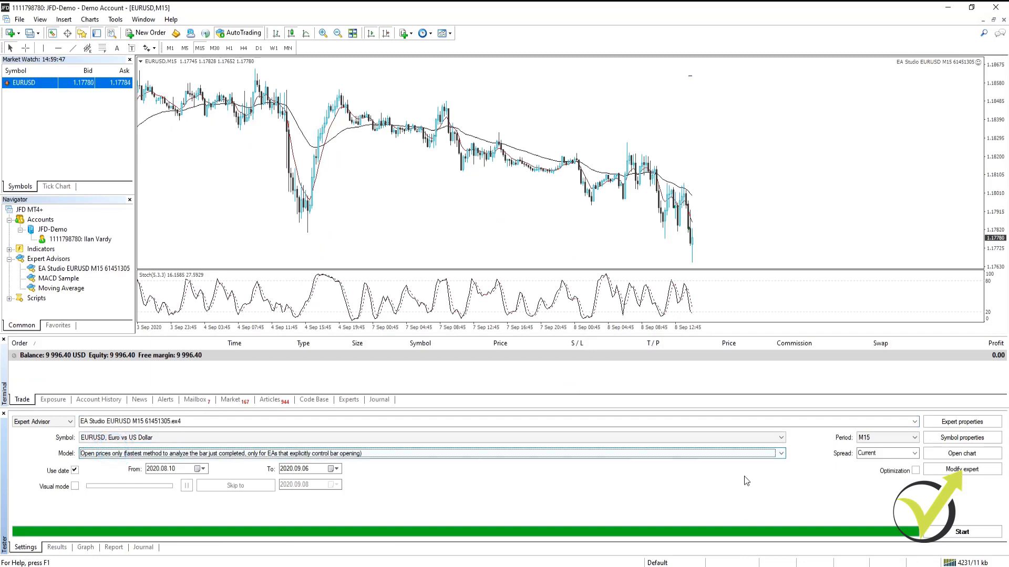
click(781, 454)
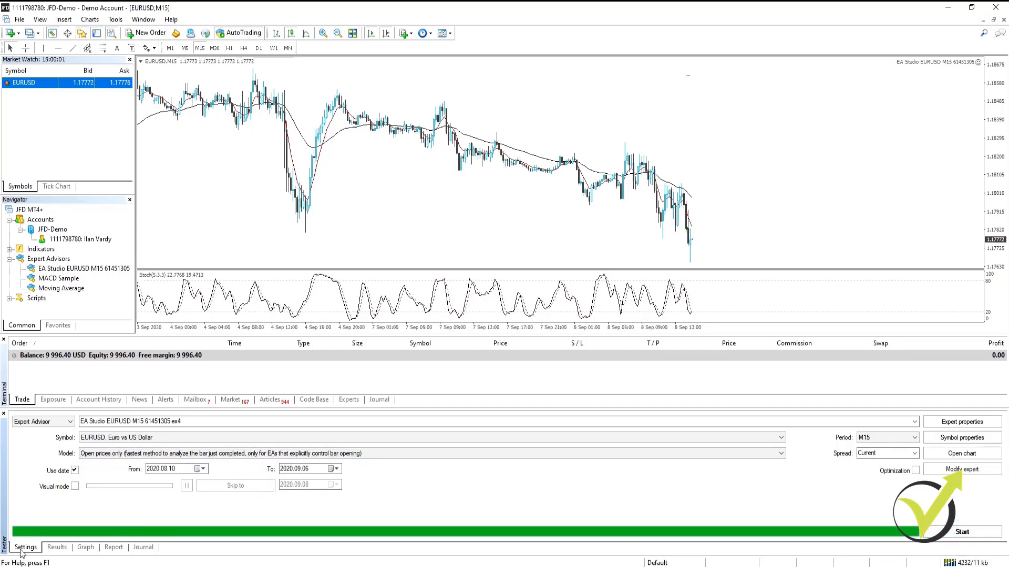
click(56, 548)
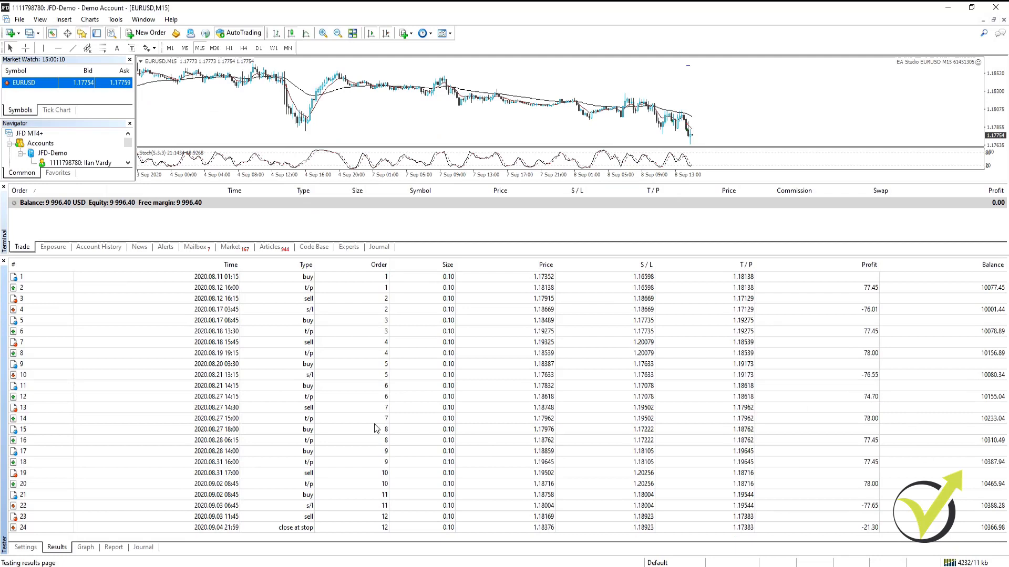
mouse_move(988, 539)
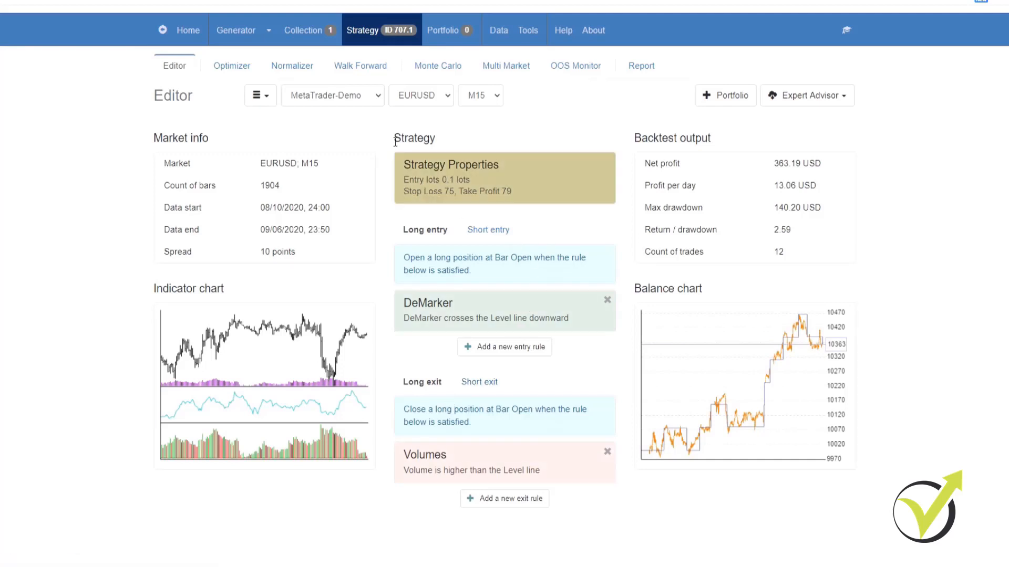
mouse_move(641, 70)
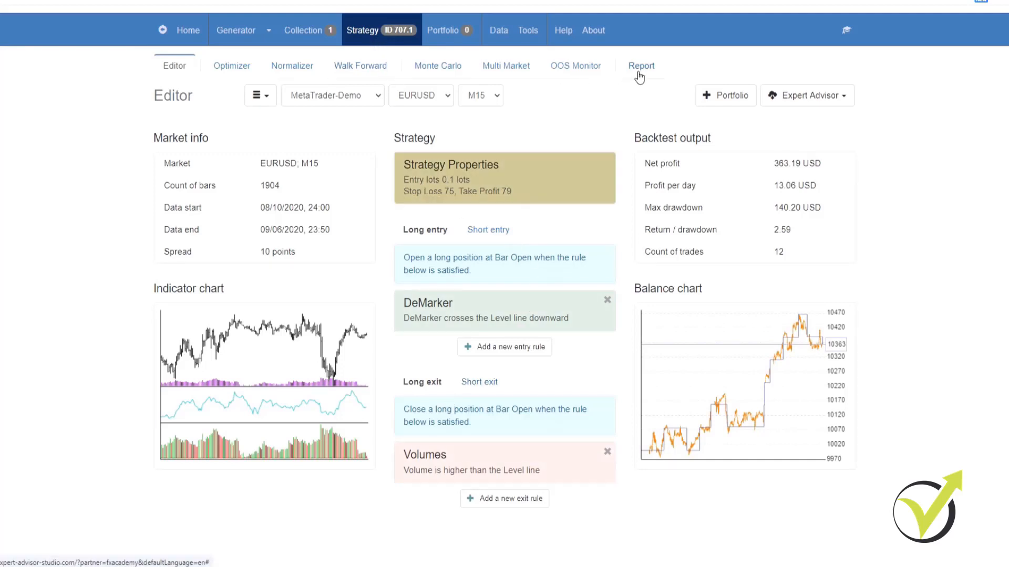
Step: Show the Report journal's 24 trade entries for strategy 707.1, ending at balance 10363.19
click(641, 65)
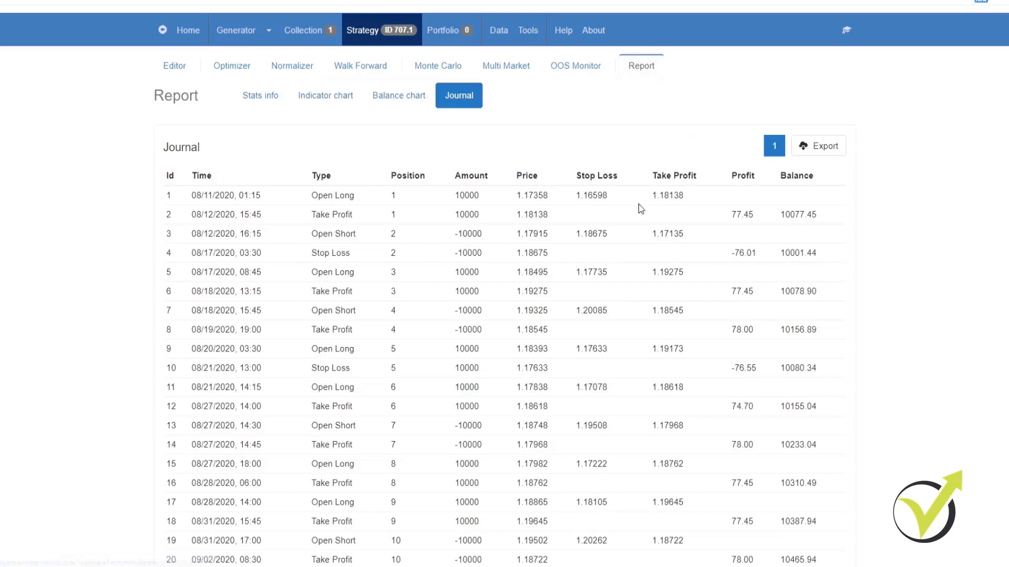
scroll(down, 3)
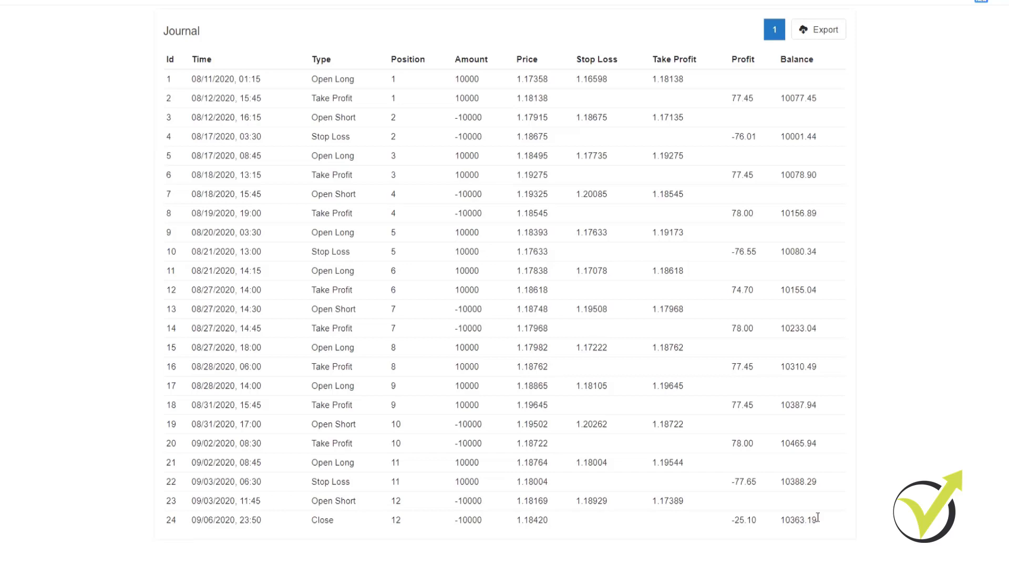
mouse_move(880, 416)
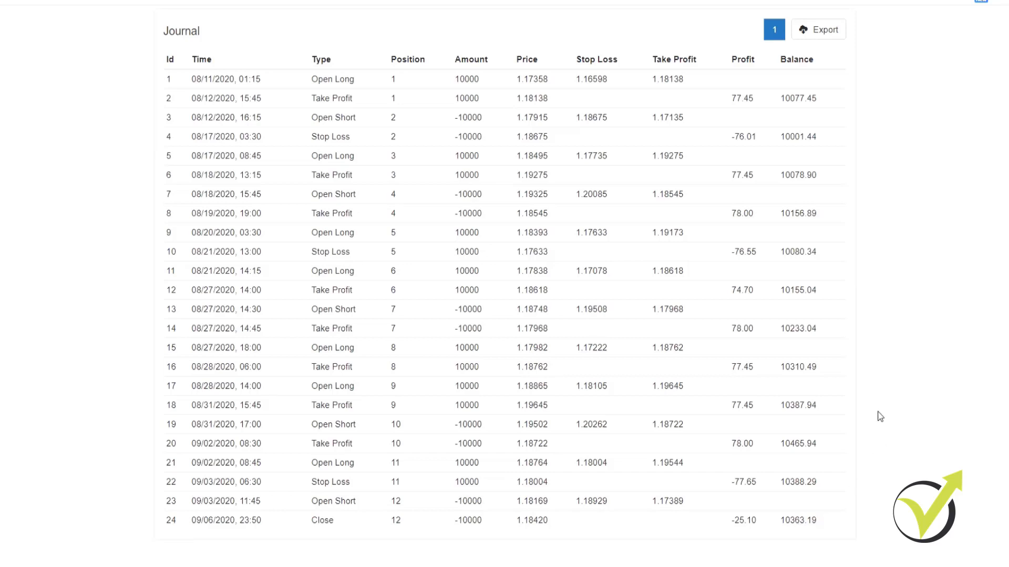